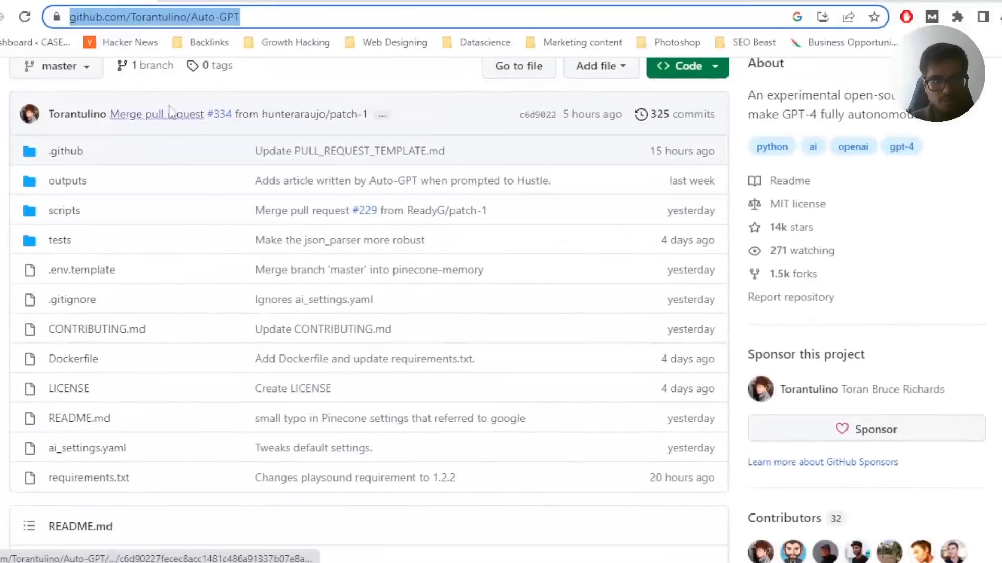
- Scroll the git-scm.com Downloads page to the Windows download option
scroll(down, 3)
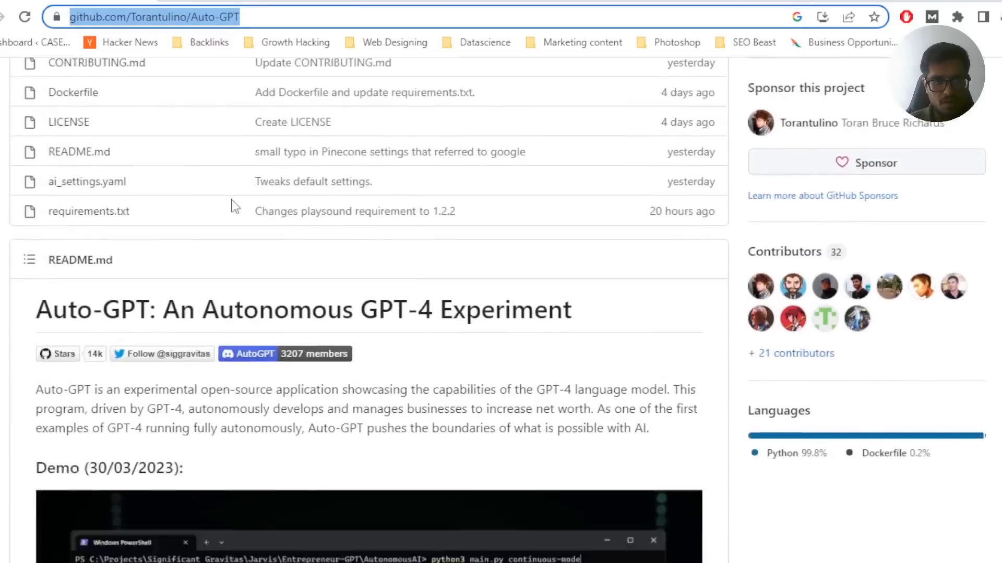
scroll(down, 3)
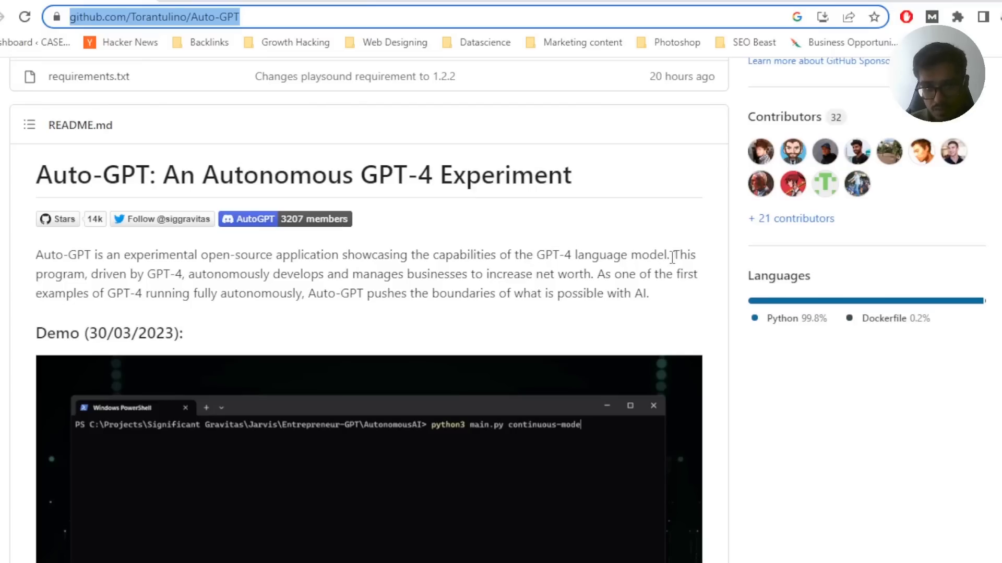
mouse_move(259, 275)
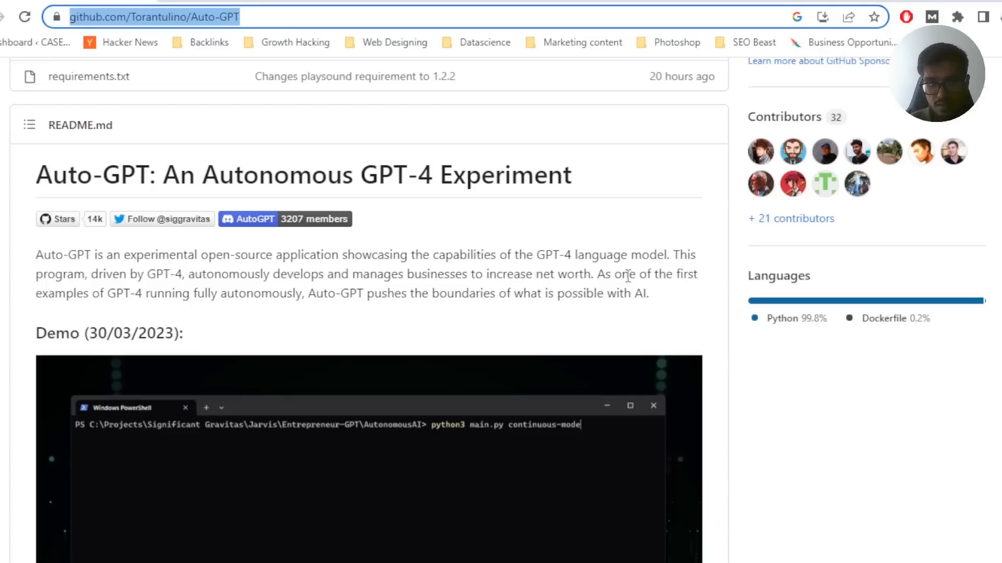
mouse_move(242, 322)
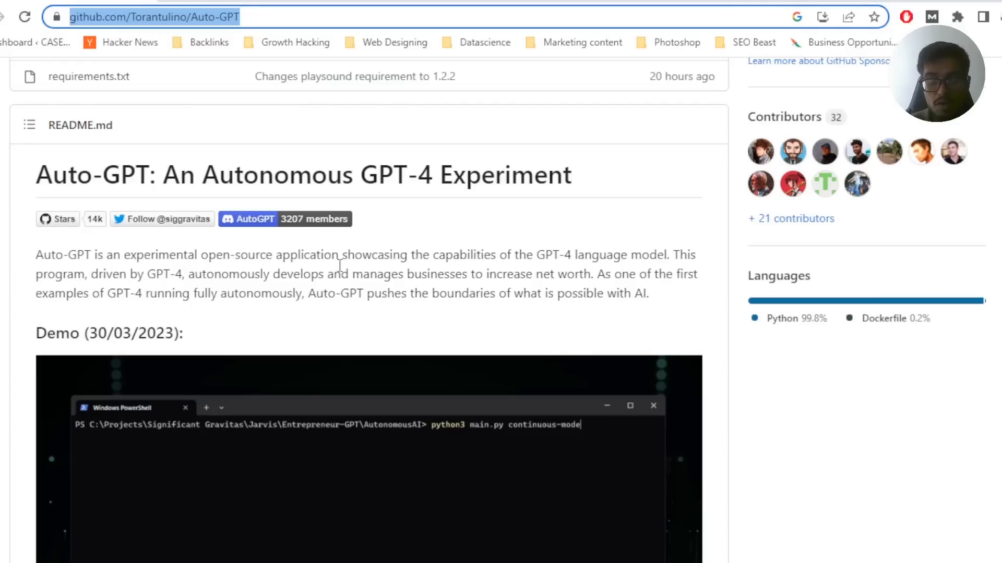
scroll(down, 3)
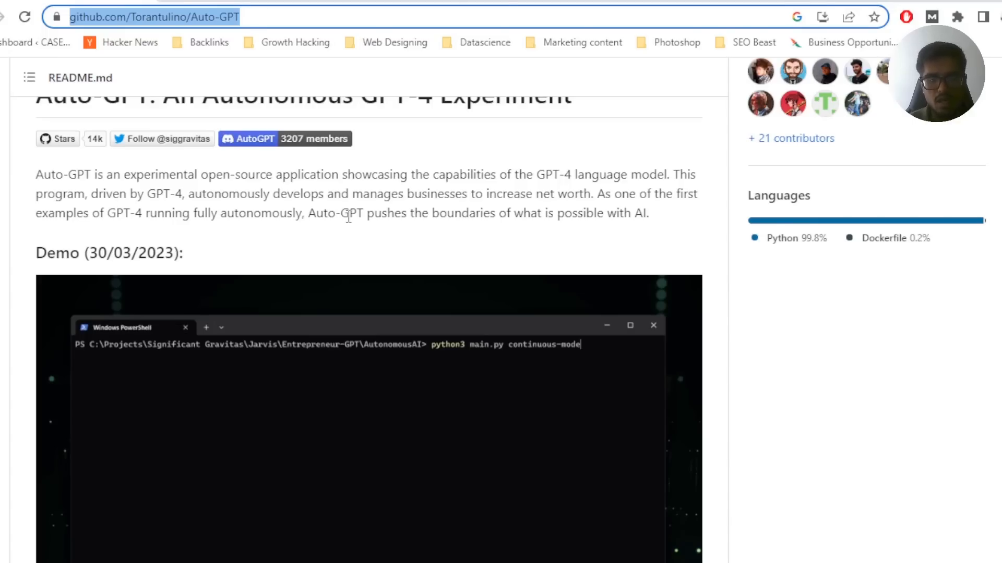
scroll(down, 3)
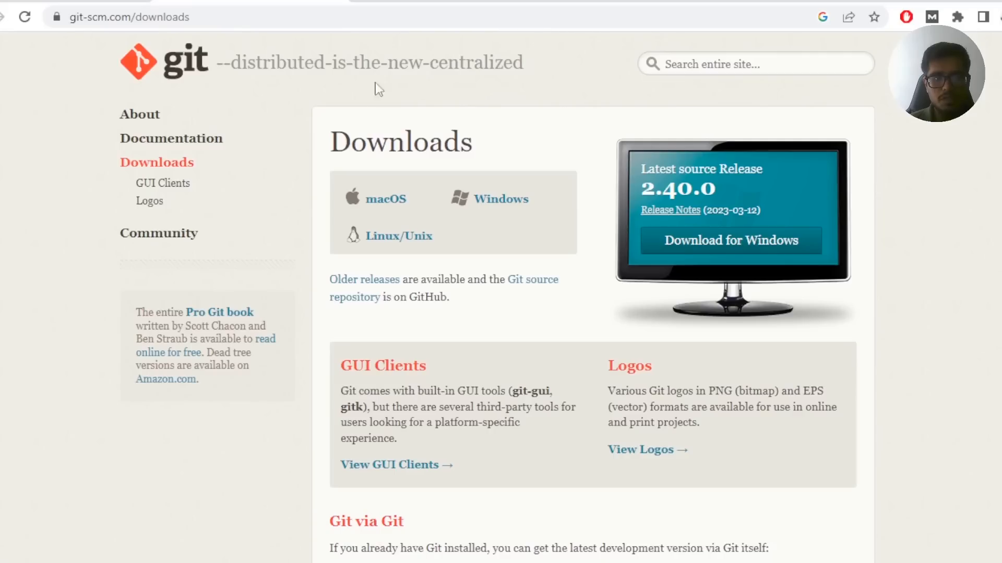
click(128, 17)
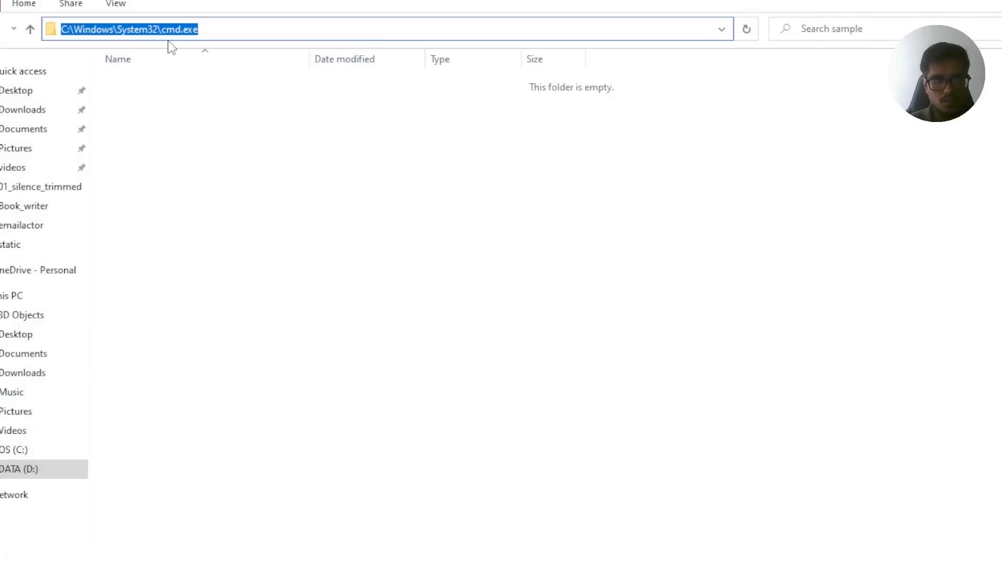
- Clone the Auto-GPT repository from a command prompt and open the cloned Auto-GPT folder
key(Enter)
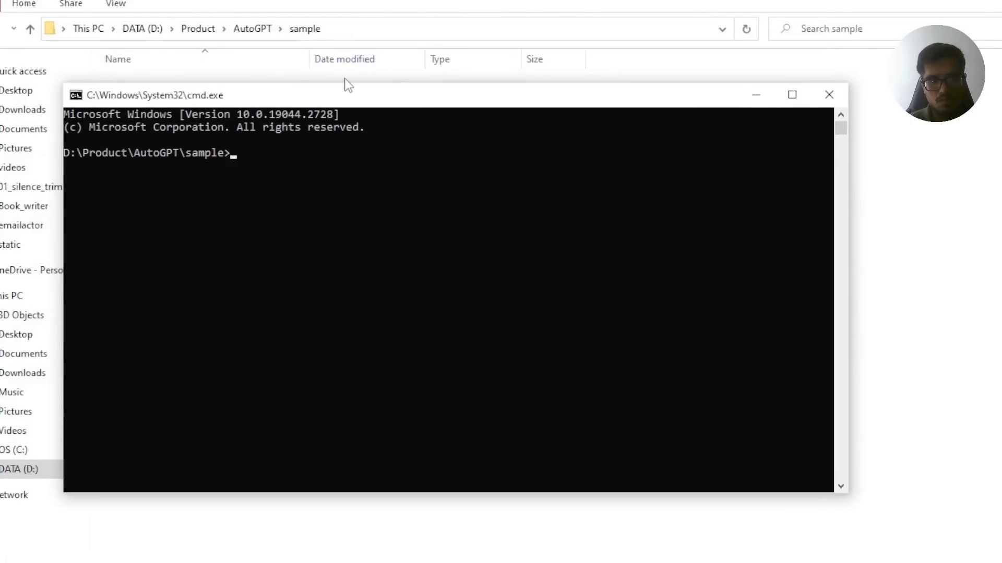
text(git clon)
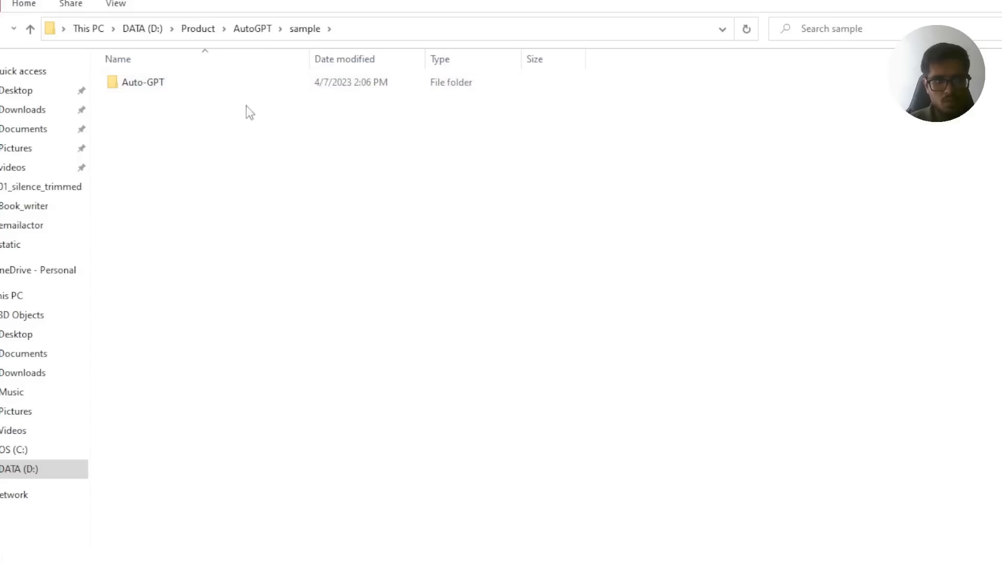
double_click(143, 82)
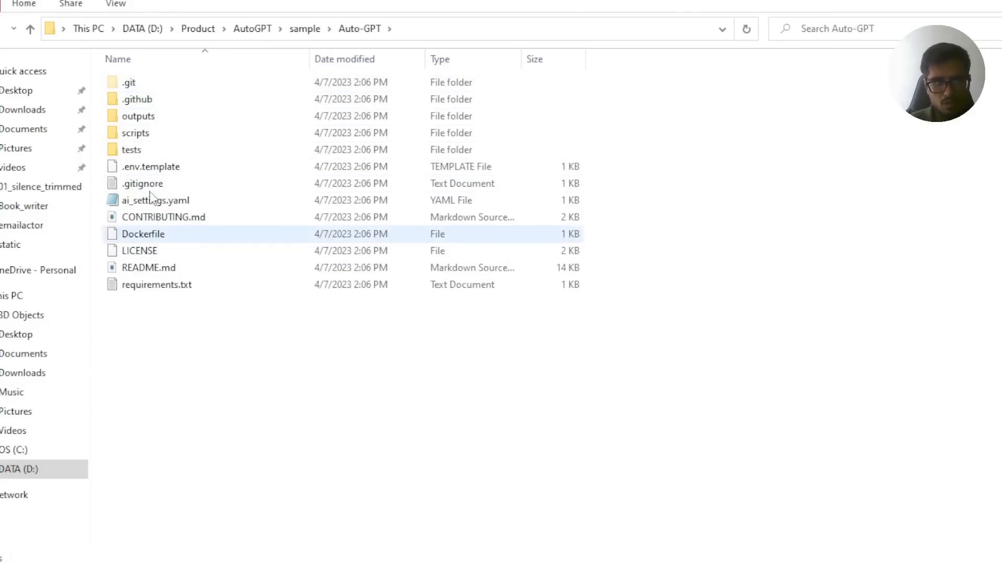
click(130, 150)
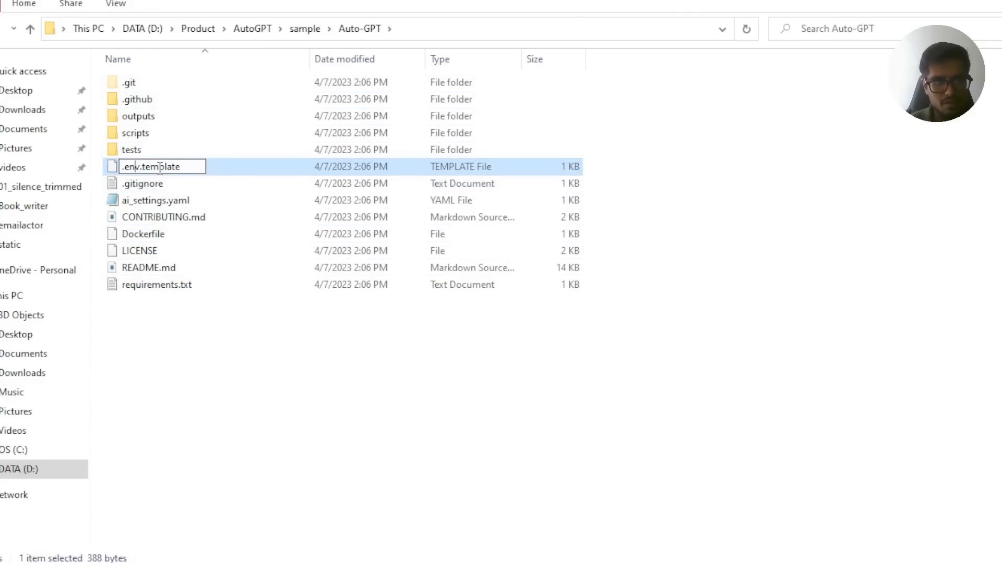
- Rename .env.template to .env, accept the extension warning, and open it in Notepad
key(Enter)
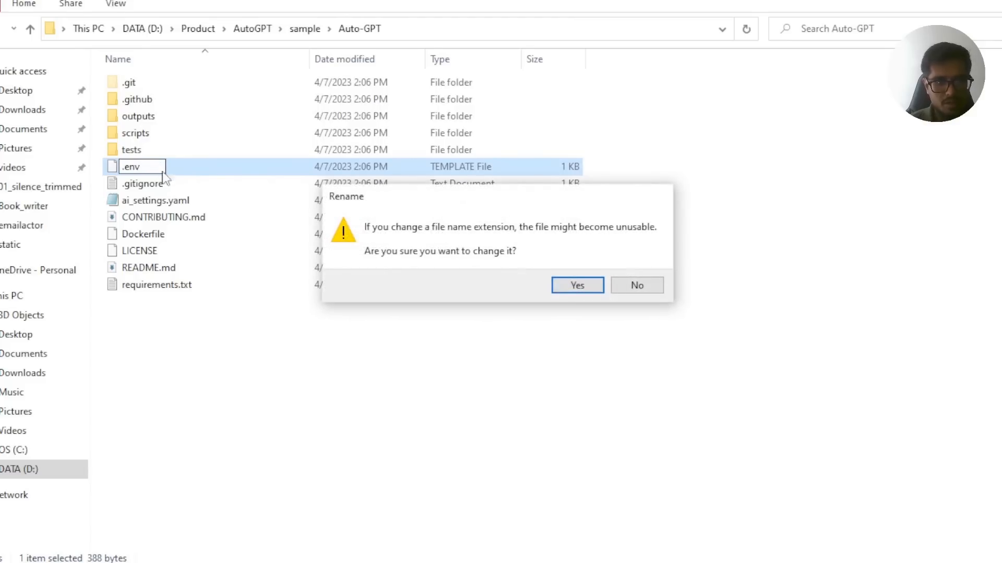
click(576, 285)
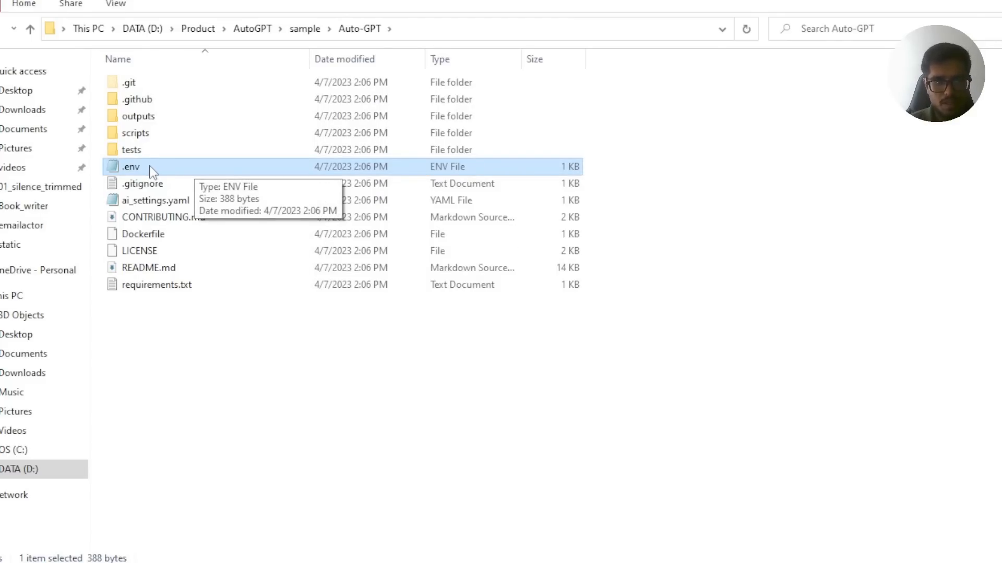
double_click(131, 167)
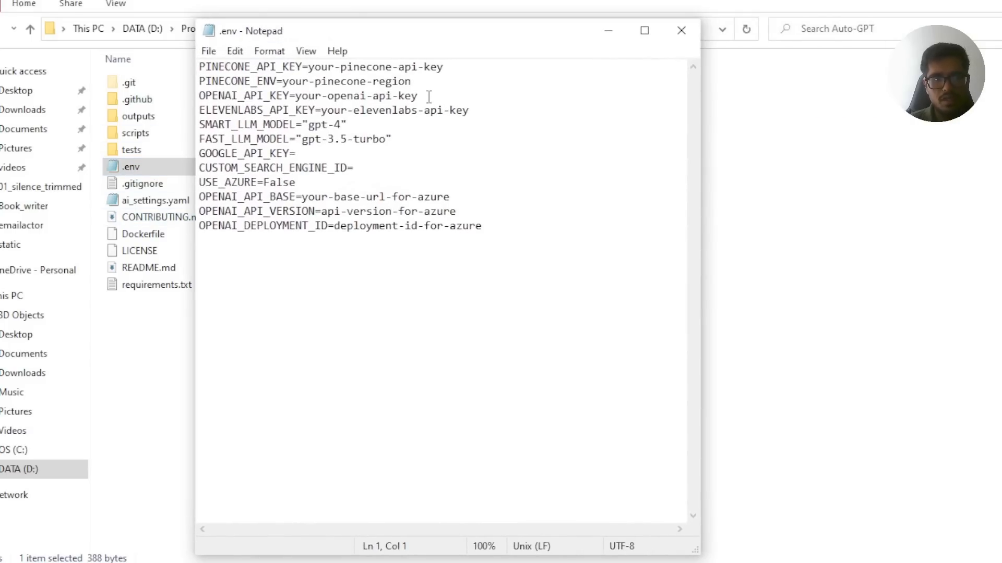
- Highlight the API key settings in .env, then open the ElevenLabs account Profile
drag(200, 66, 467, 110)
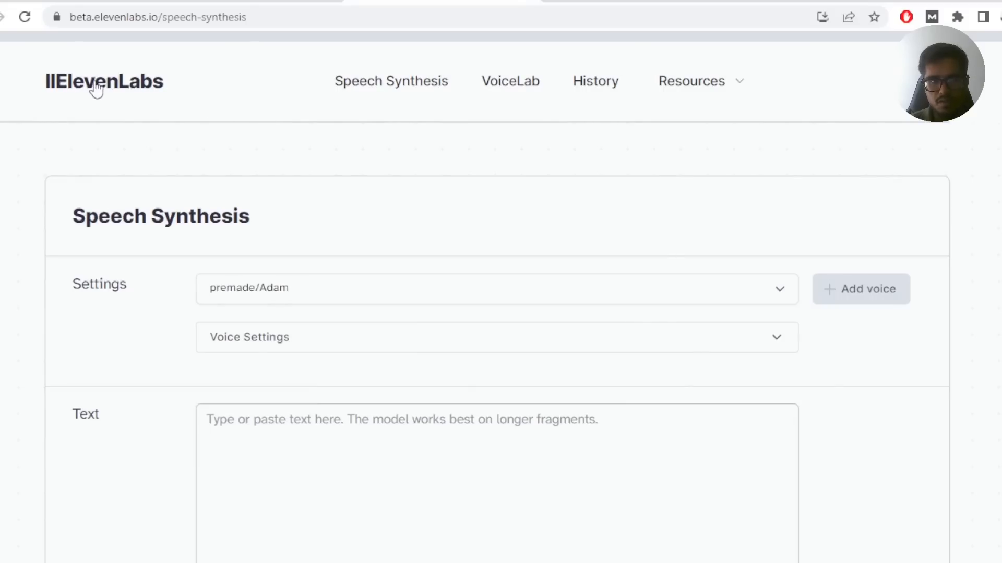
click(939, 73)
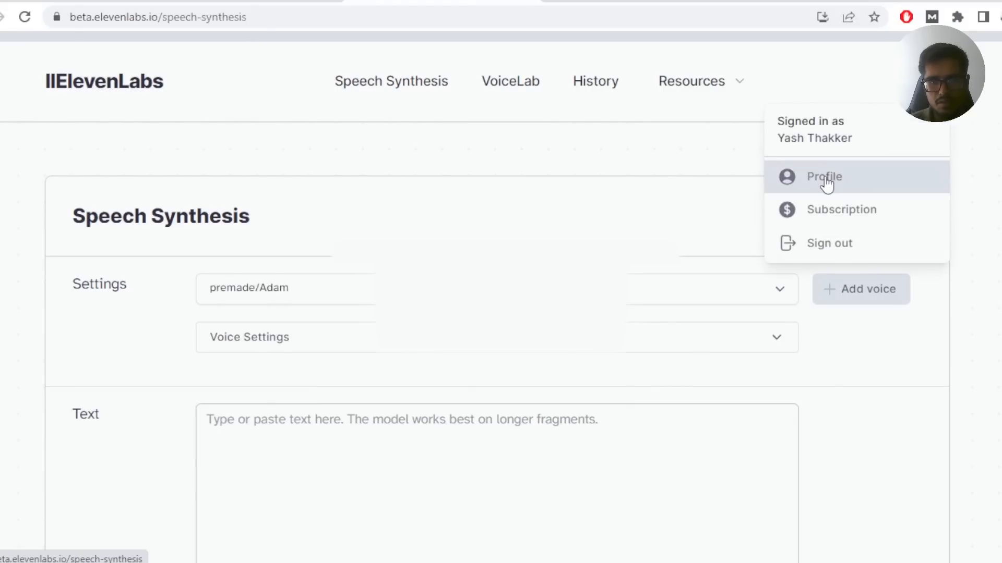
click(824, 177)
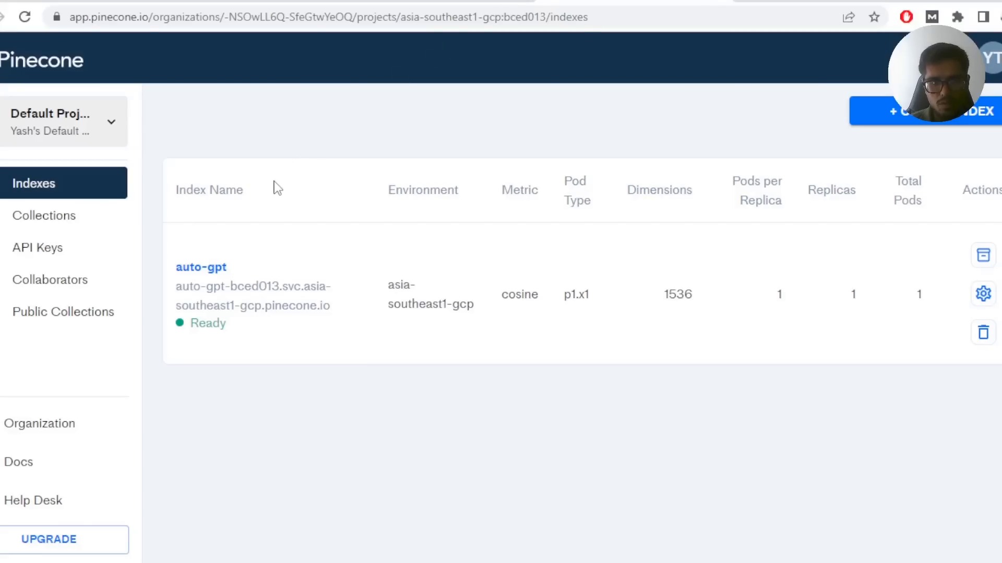
- Select the asia-southeast1-gcp environment value on Pinecone's API Keys page
click(36, 247)
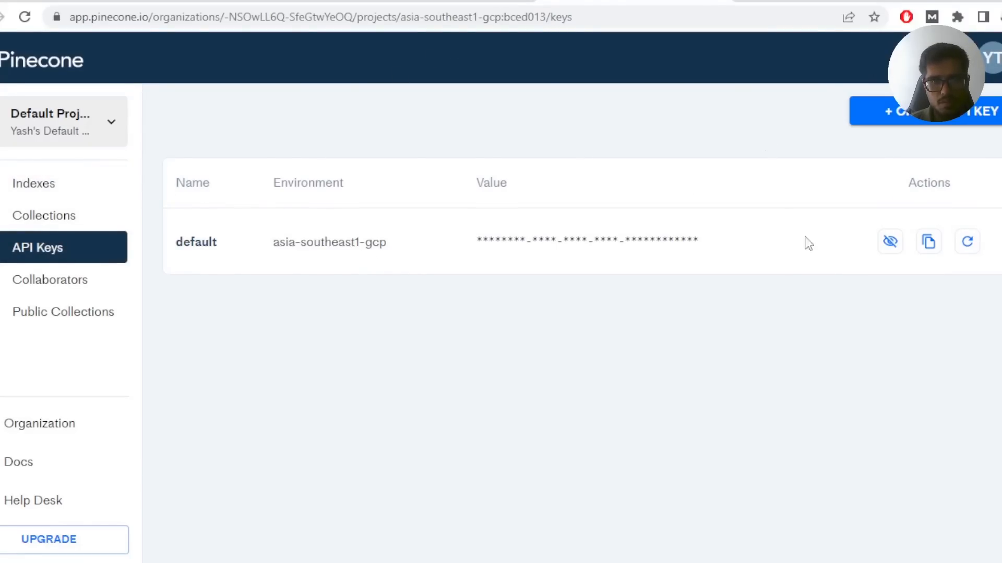
double_click(329, 242)
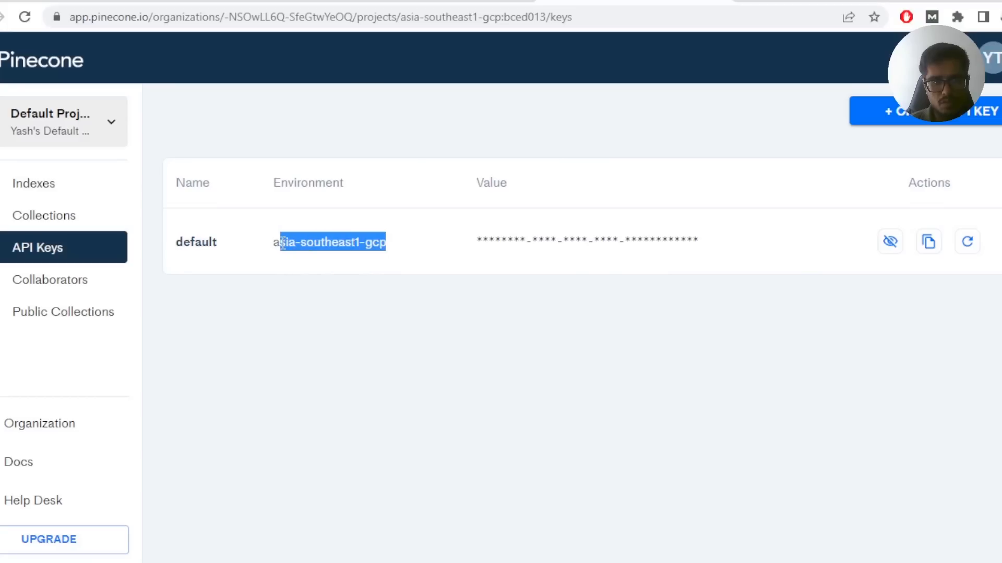
double_click(330, 242)
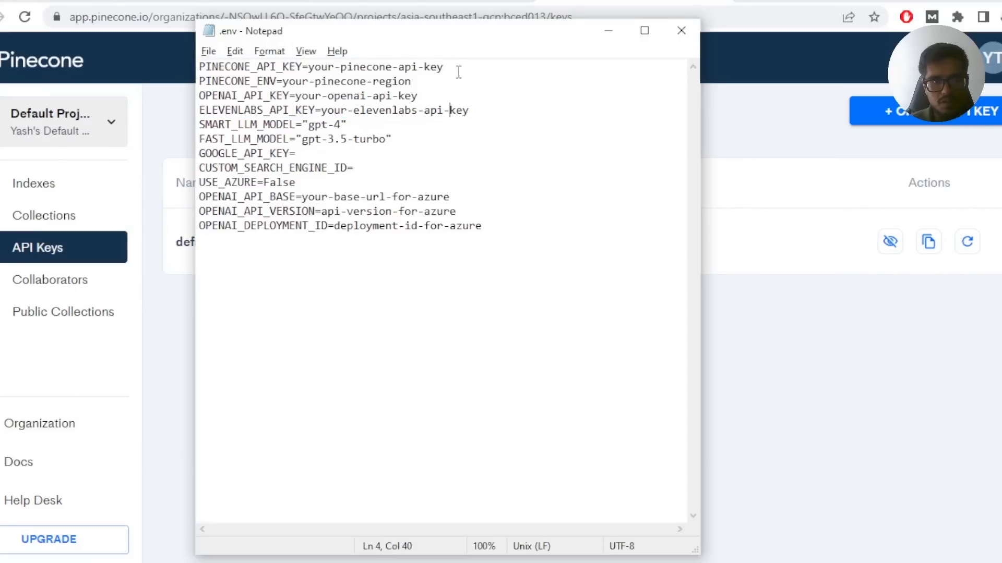
- Highlight the your-pinecone-api-key placeholder after PINECONE_API_KEY= in Notepad
drag(308, 67, 443, 66)
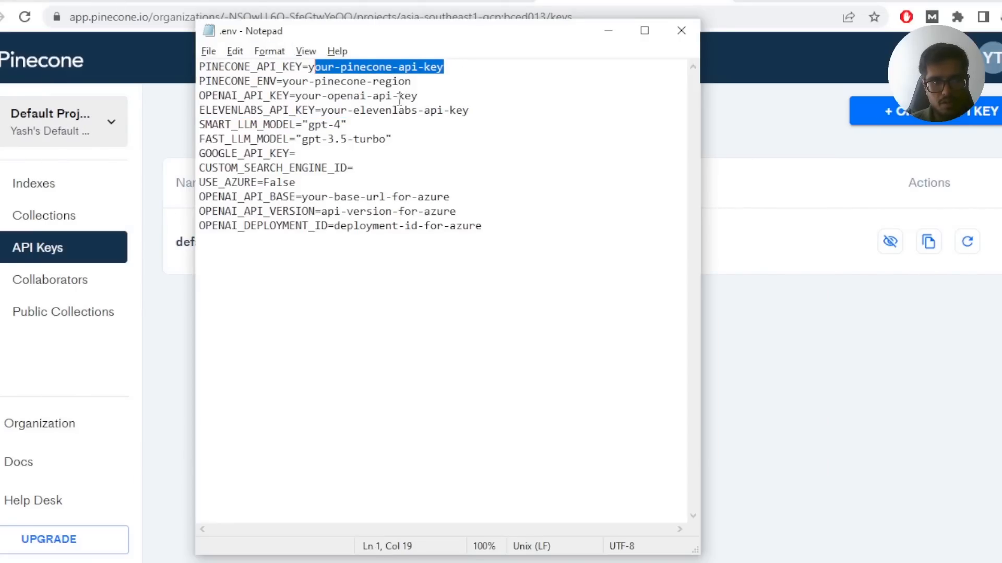
click(680, 31)
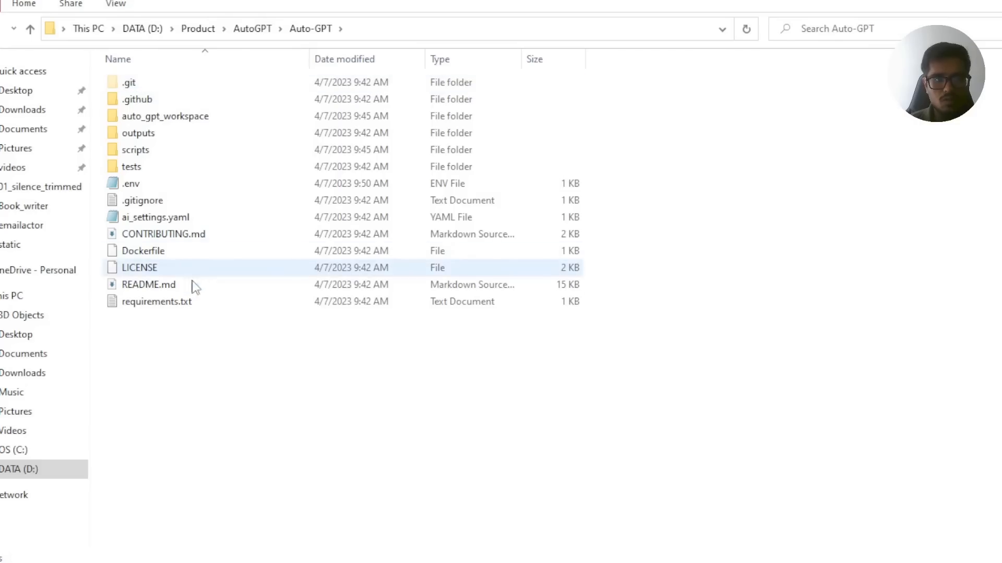
- Launch cmd from the Auto-GPT folder's address bar
text(cm)
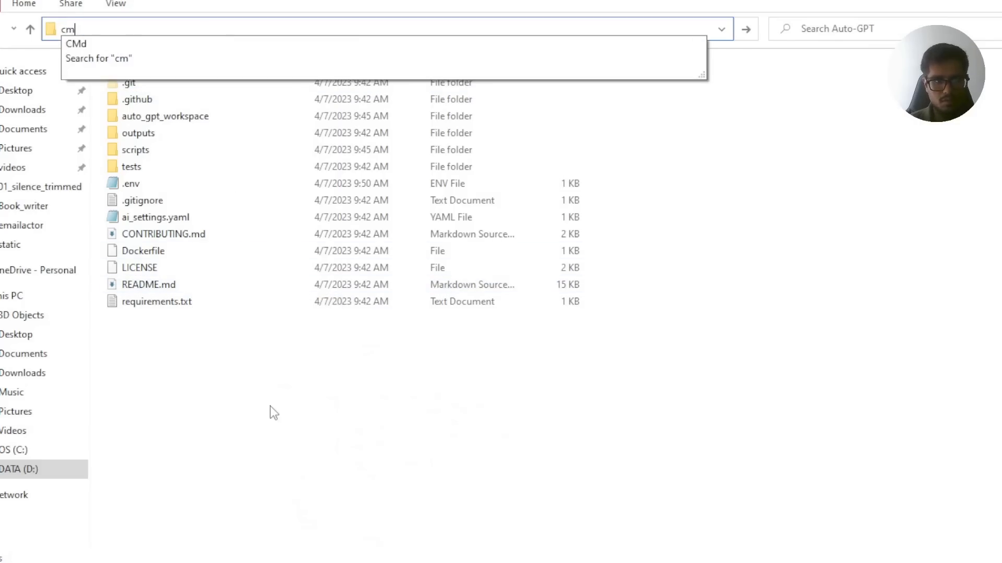
key(Enter)
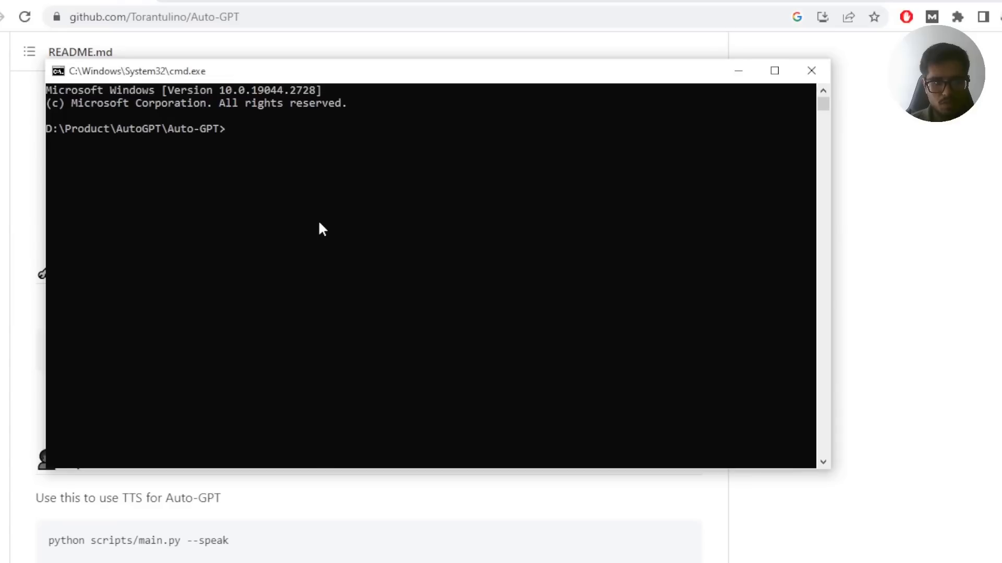
- Run scripts/main.py and create YashGPT, a generative-AI product-scaling assistant, with its goals
text(python scripts/main.py)
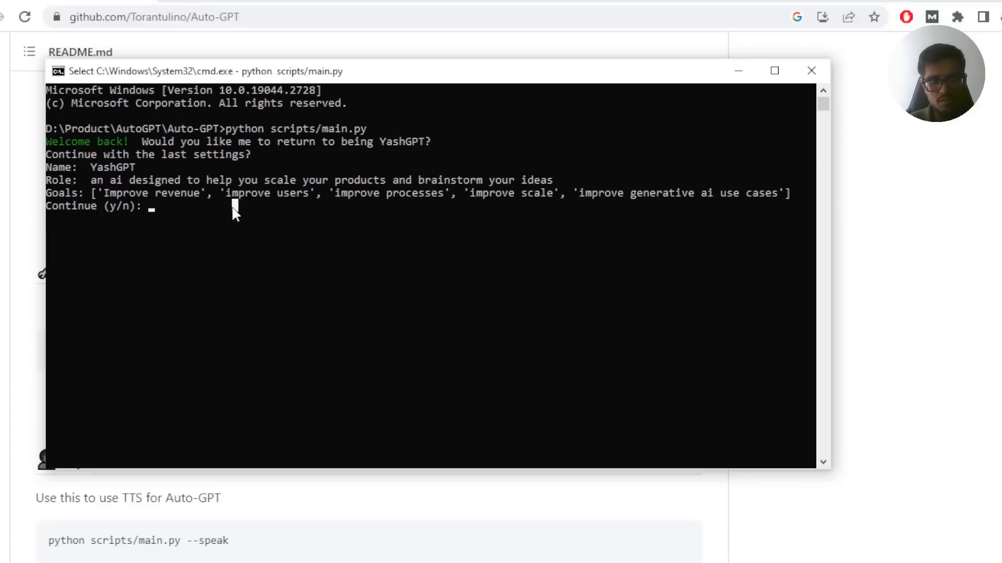
text(n)
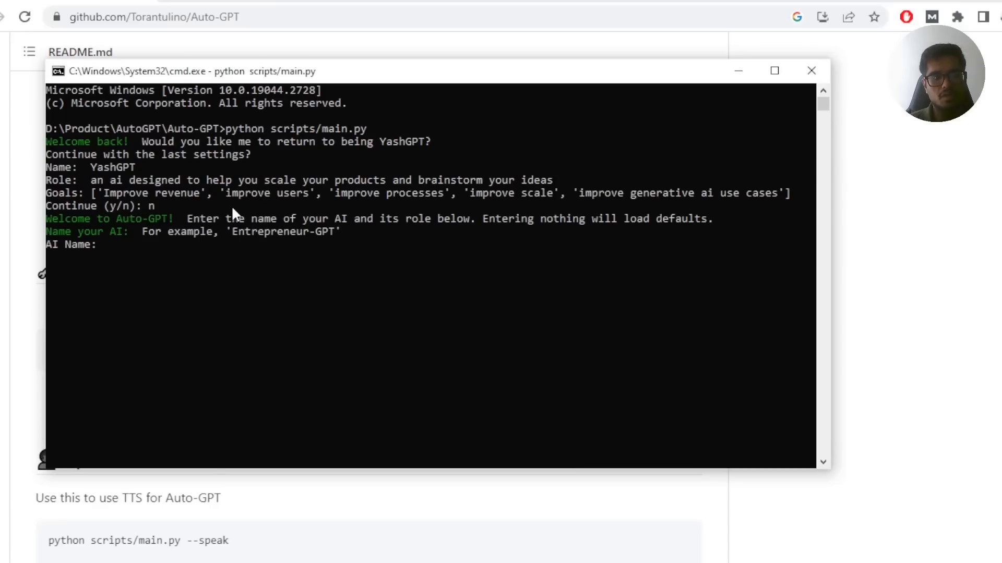
text(YashGT)
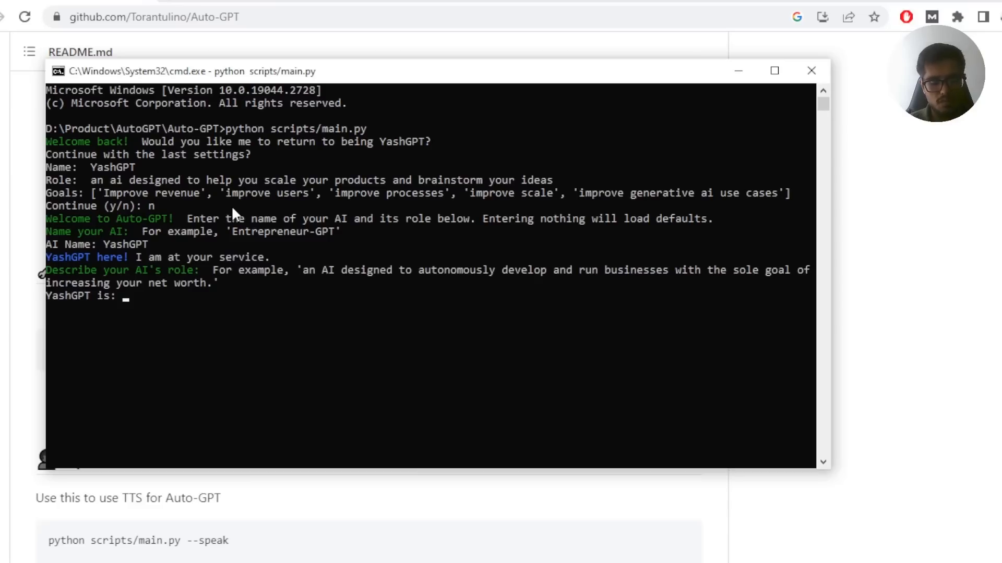
text(as ai designed to help you scale your products and help you improve in generative ai)
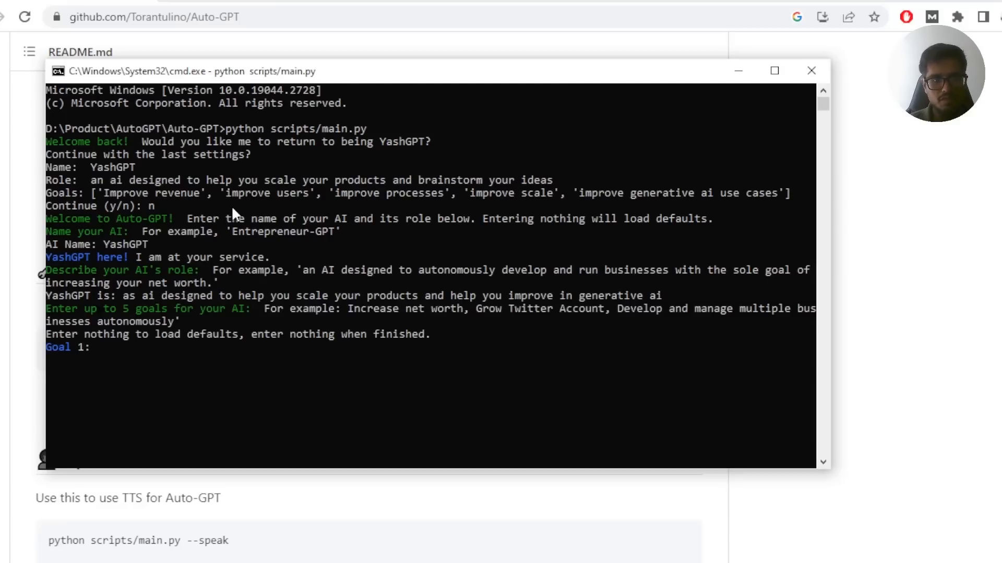
text(Improve knowledge of generative ai)
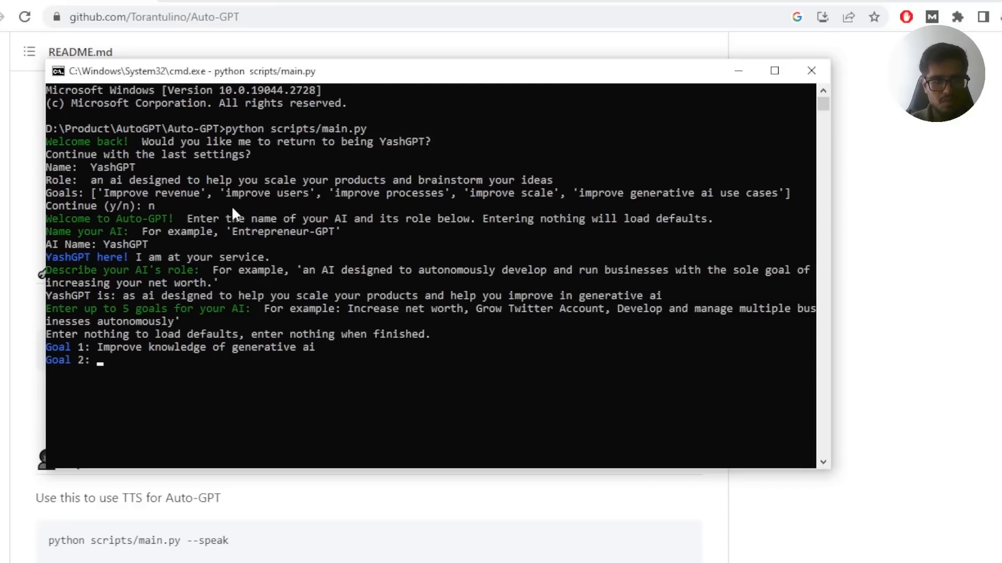
text(Improve Product adoption)
text(Faster Product Growth)
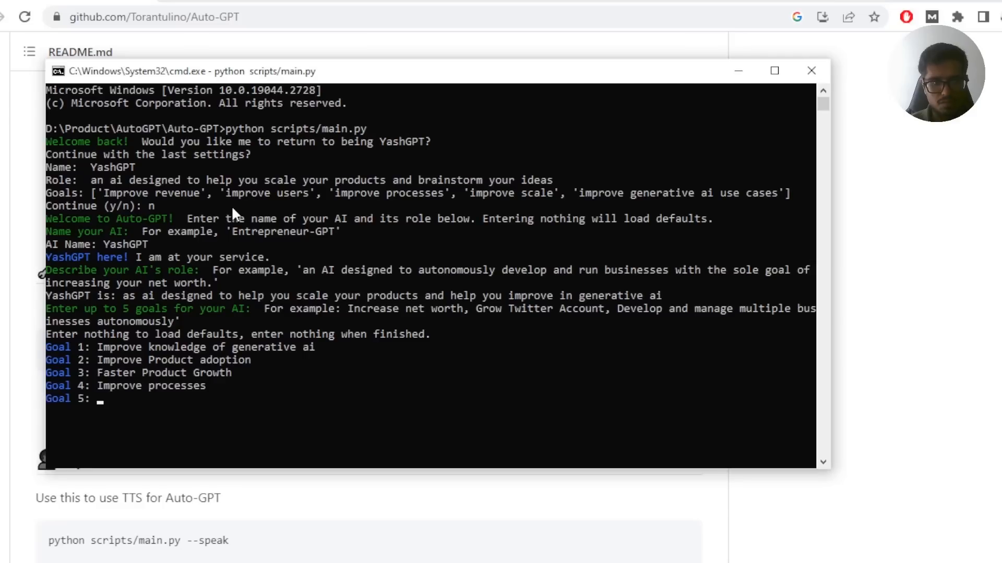
text(Improve overall revenue)
text(y)
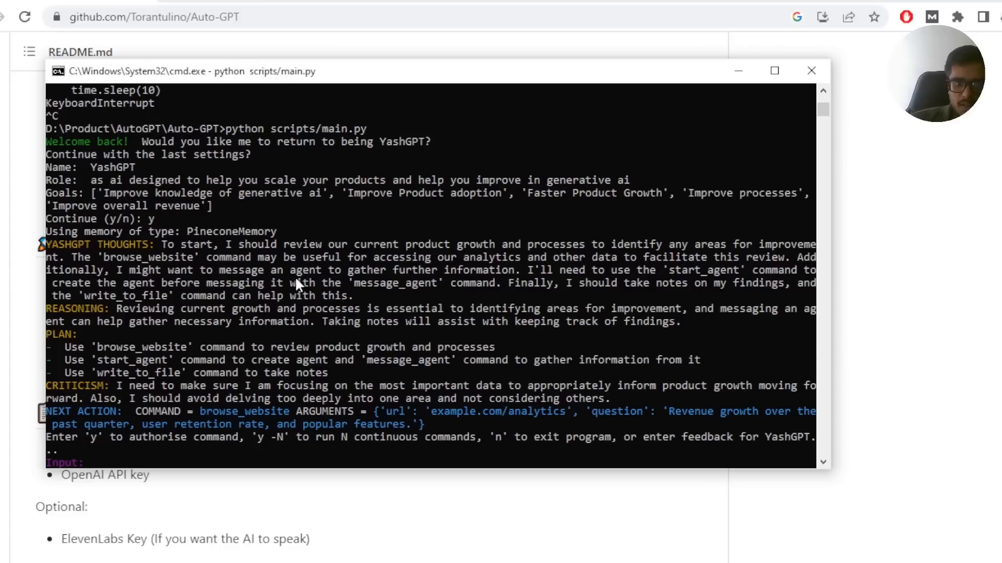
mouse_move(635, 267)
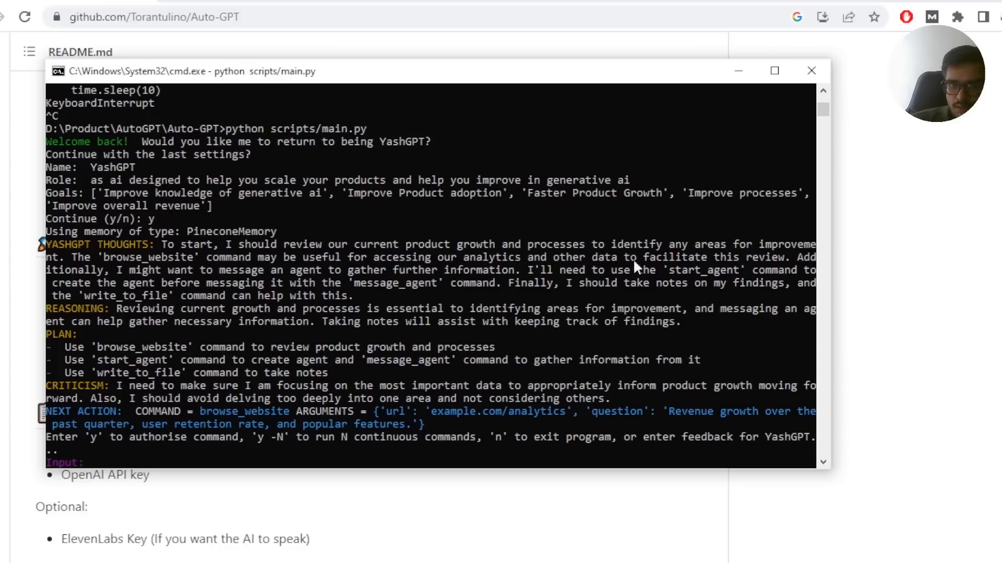
mouse_move(310, 273)
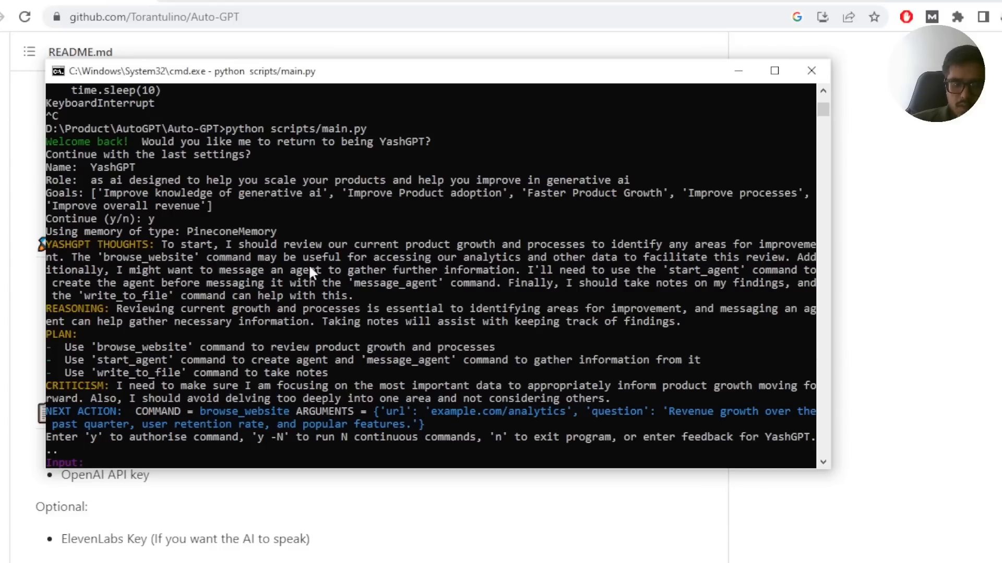
mouse_move(238, 272)
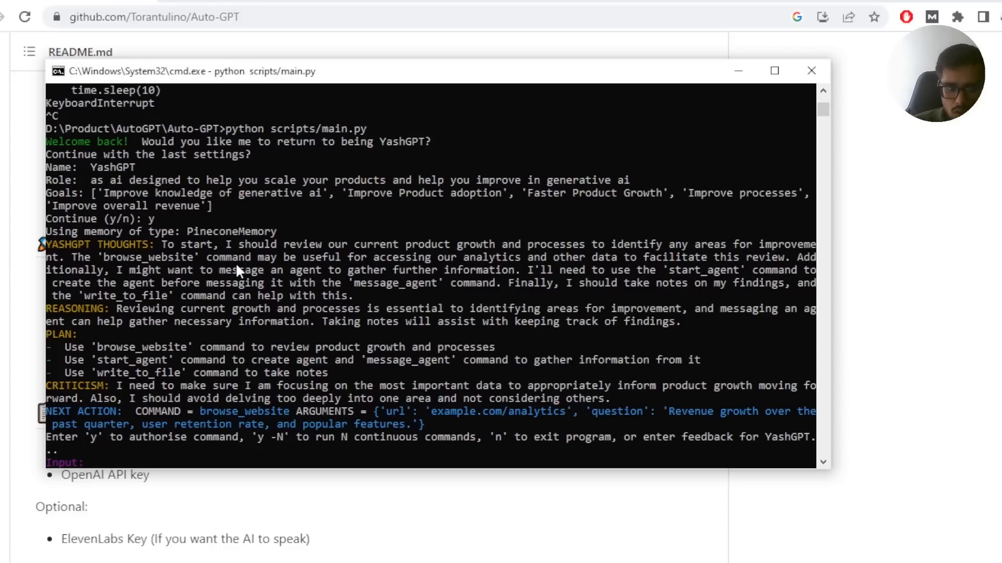
mouse_move(313, 301)
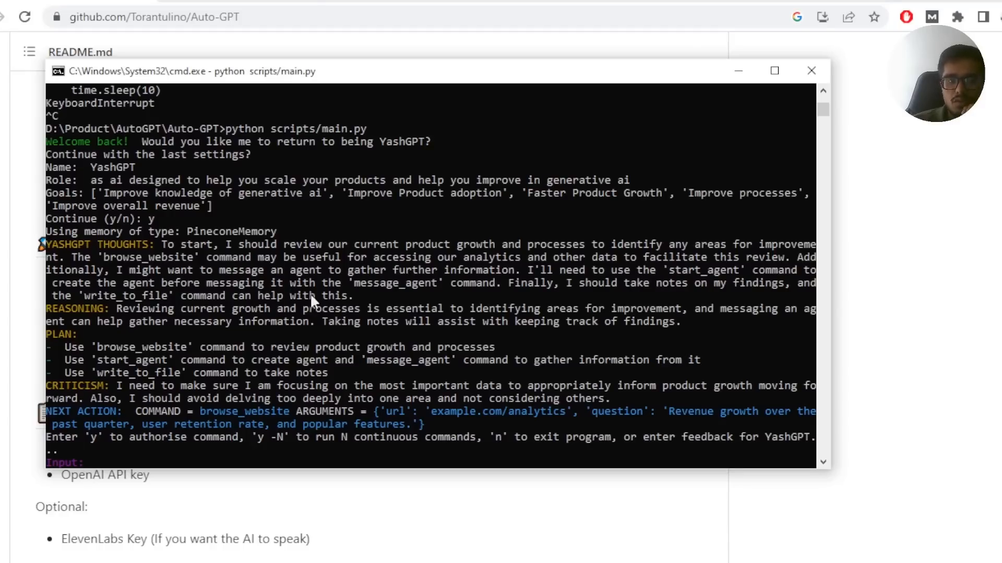
mouse_move(684, 313)
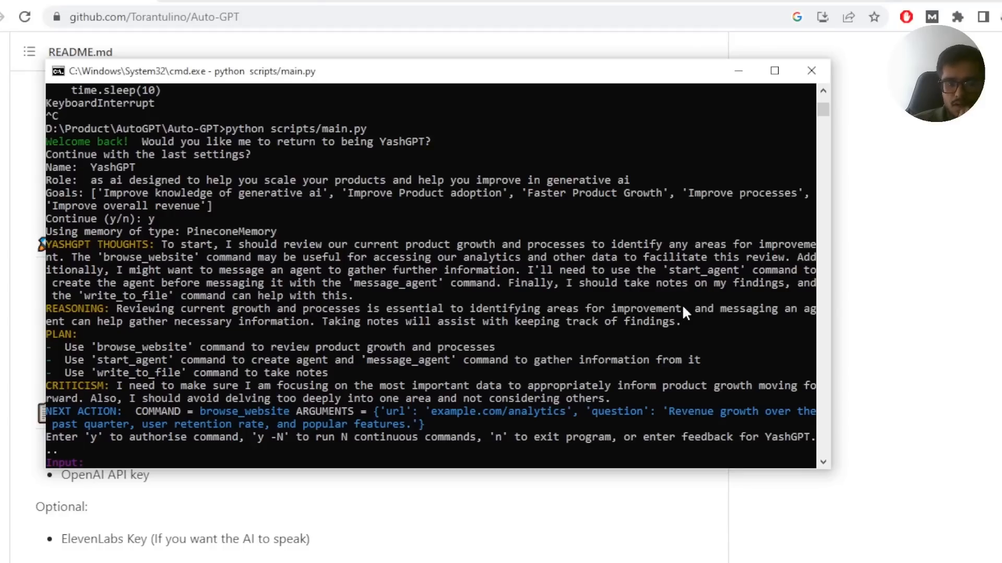
mouse_move(131, 361)
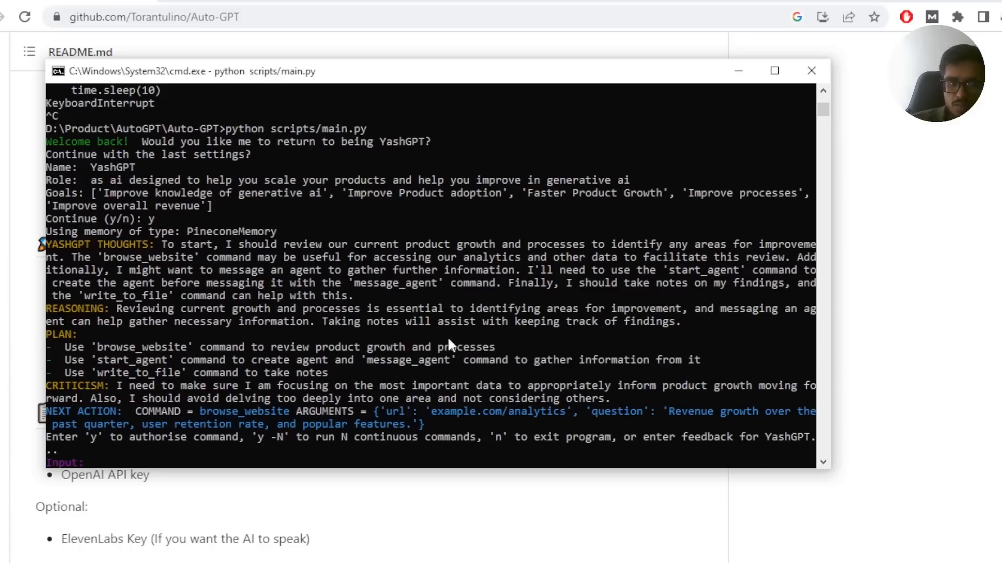
mouse_move(118, 367)
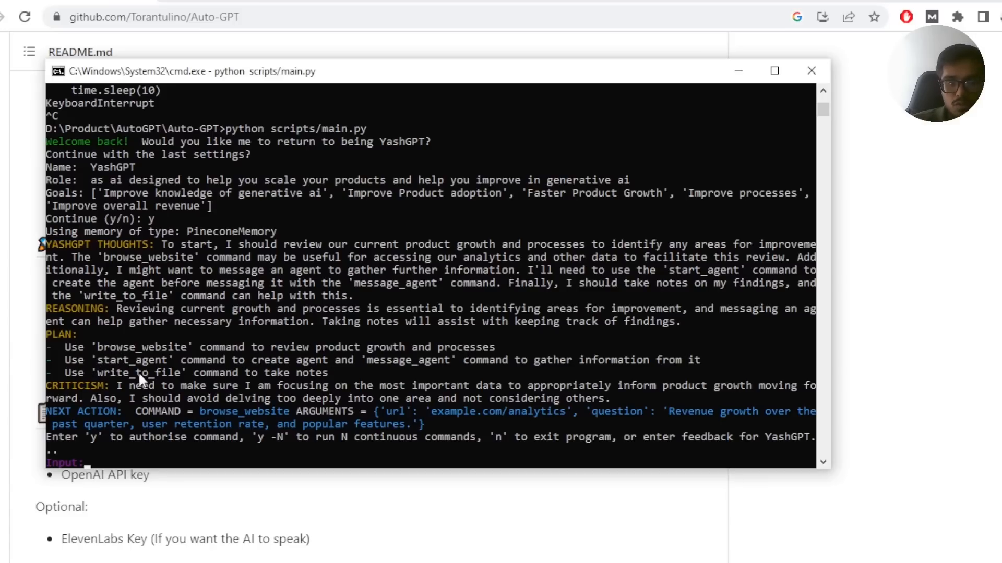
mouse_move(465, 347)
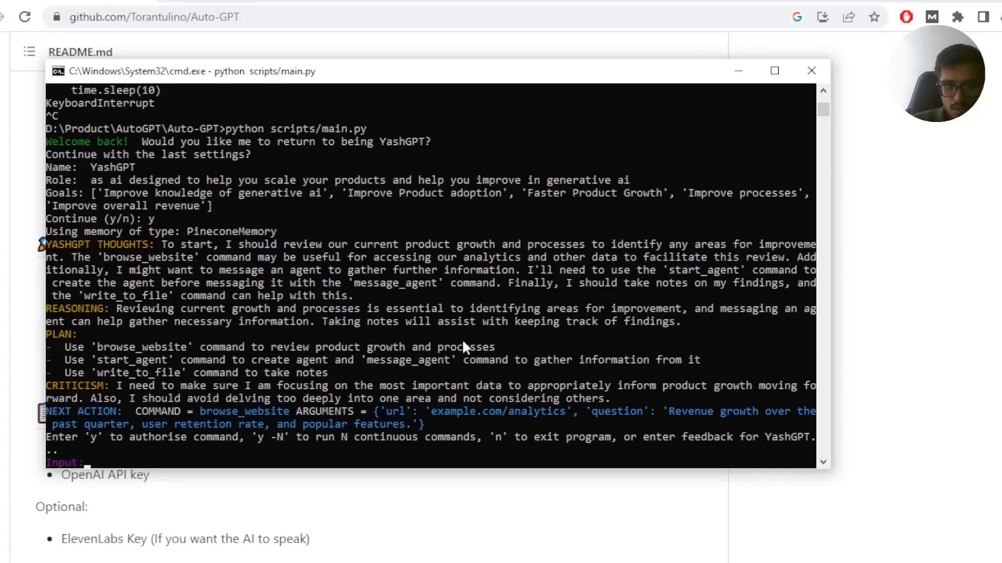
mouse_move(260, 370)
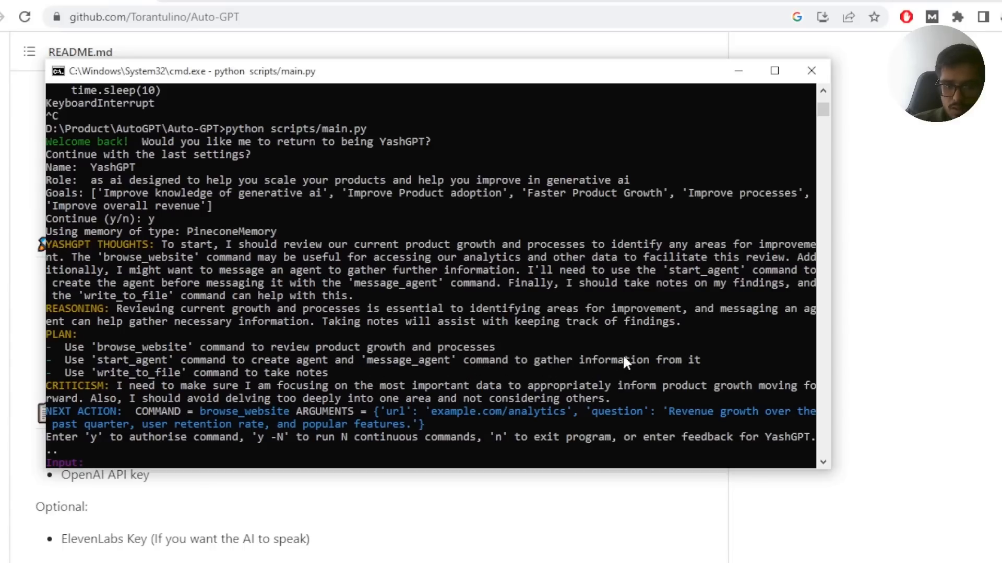
mouse_move(236, 372)
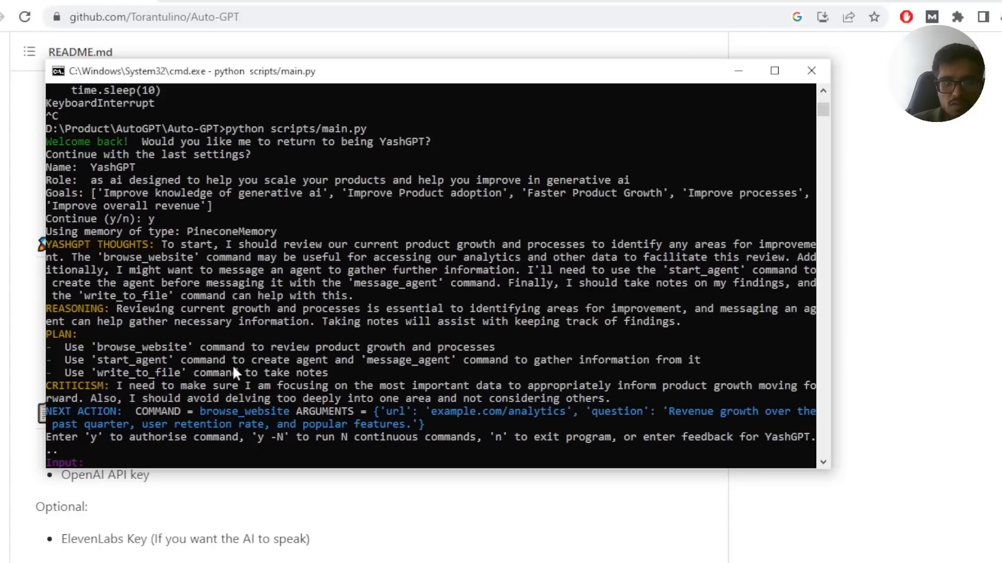
mouse_move(114, 392)
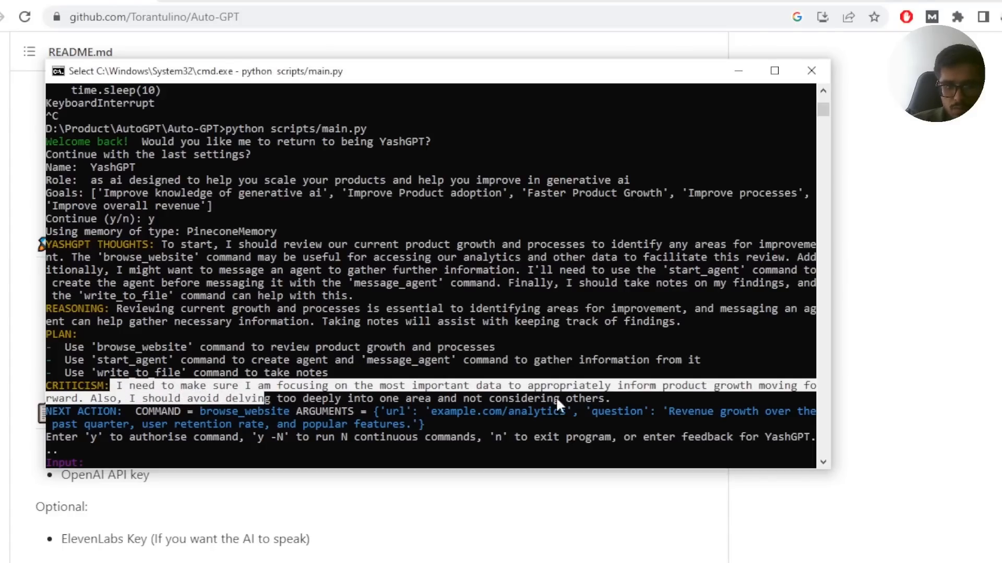
mouse_move(792, 394)
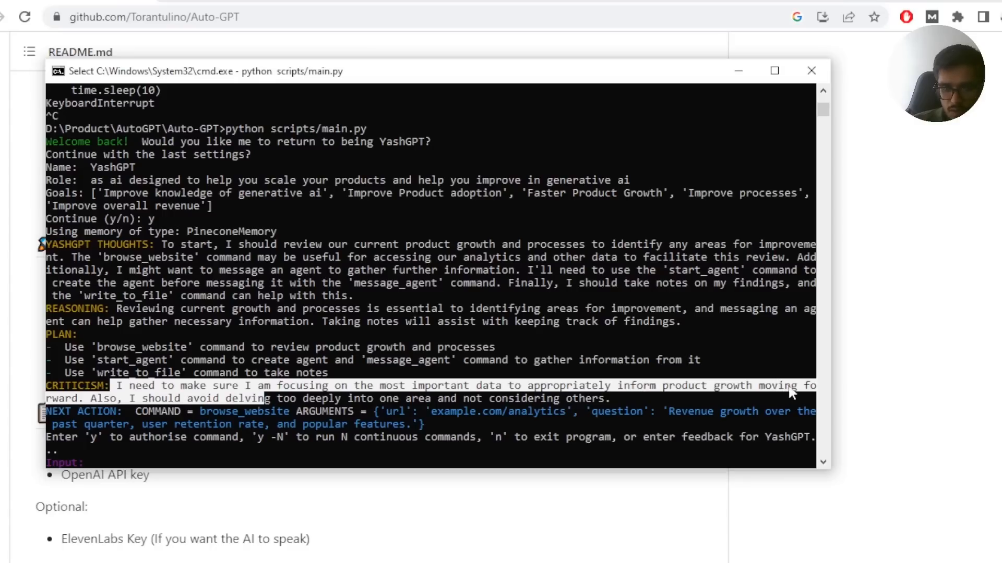
mouse_move(134, 409)
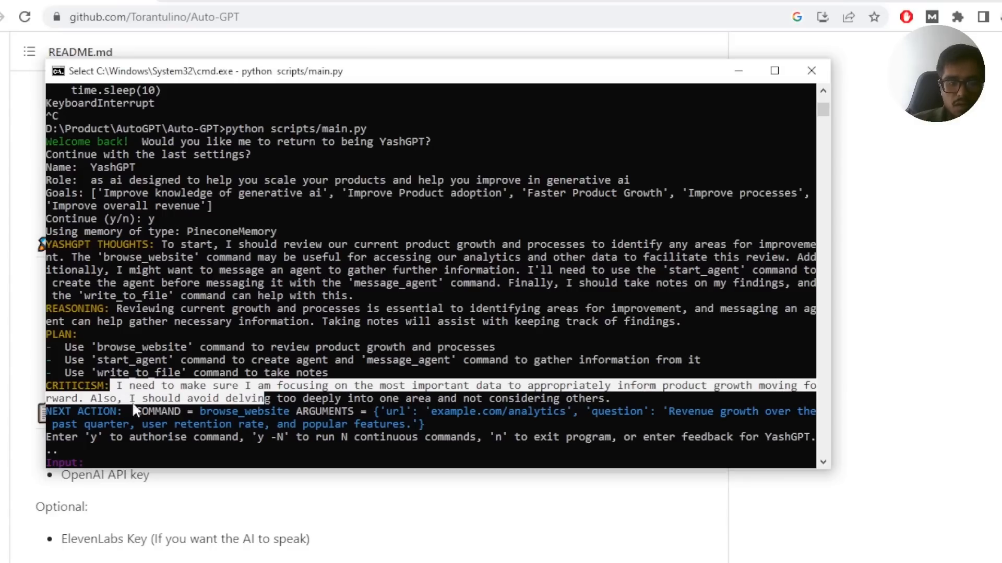
mouse_move(409, 407)
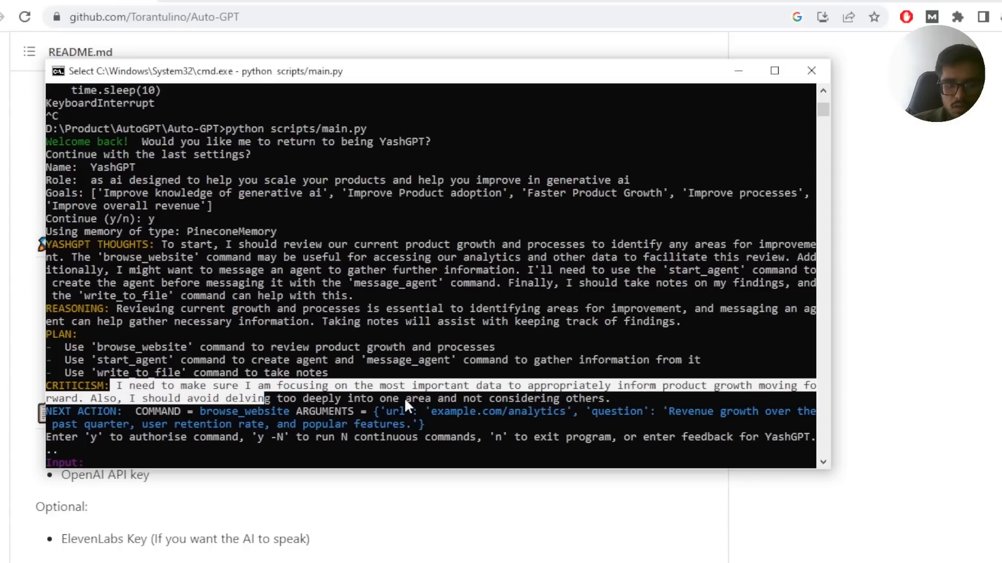
mouse_move(575, 406)
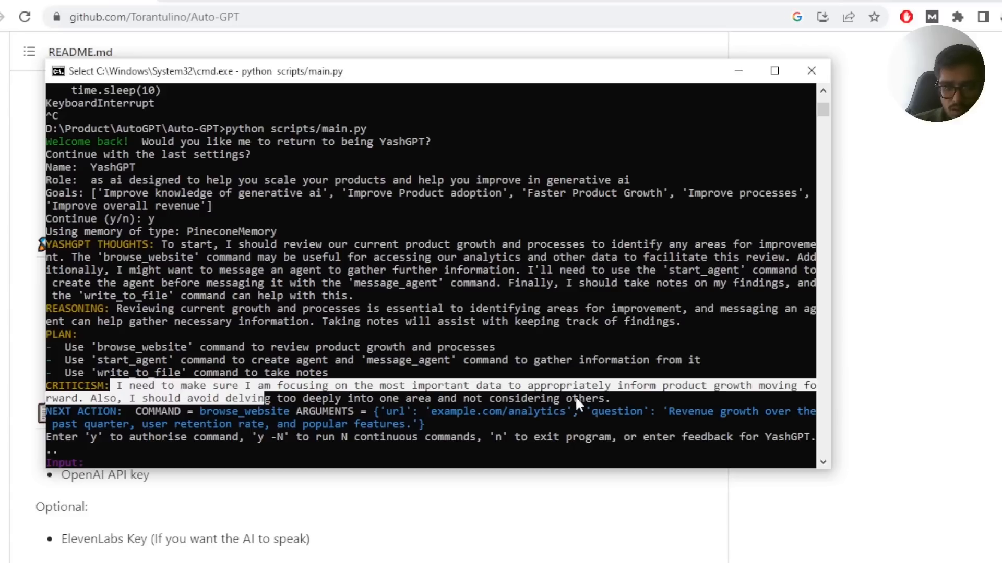
mouse_move(248, 419)
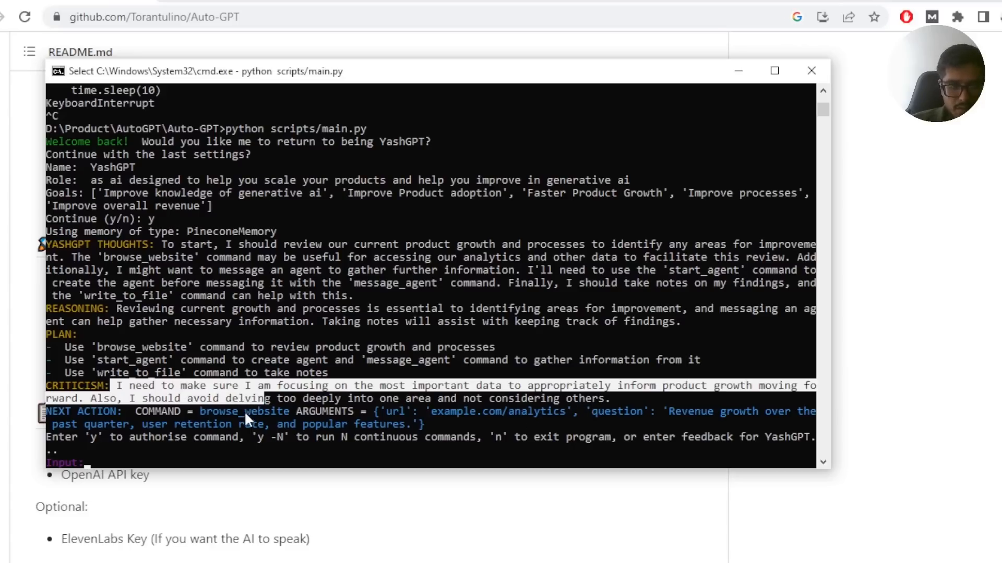
mouse_move(459, 423)
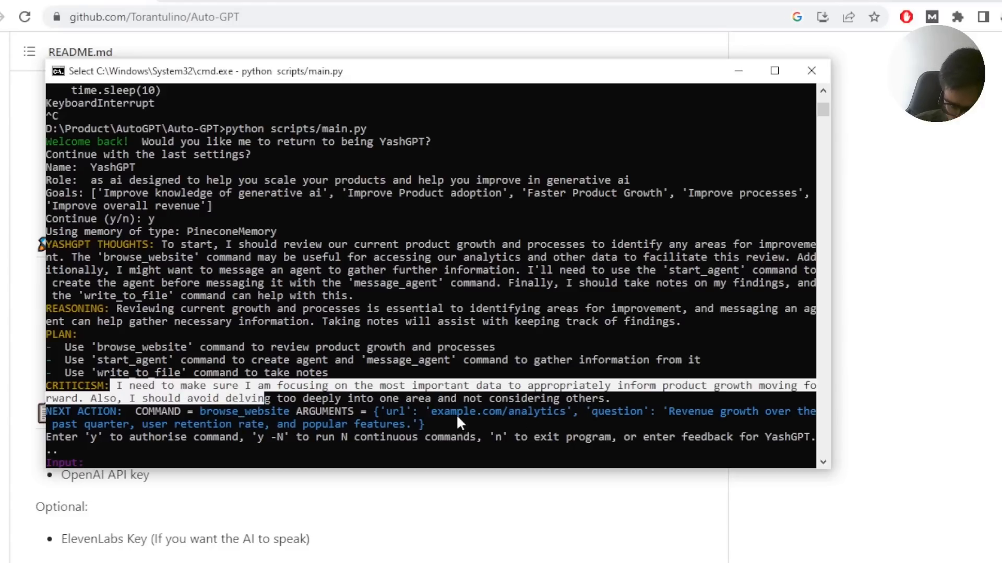
mouse_move(632, 409)
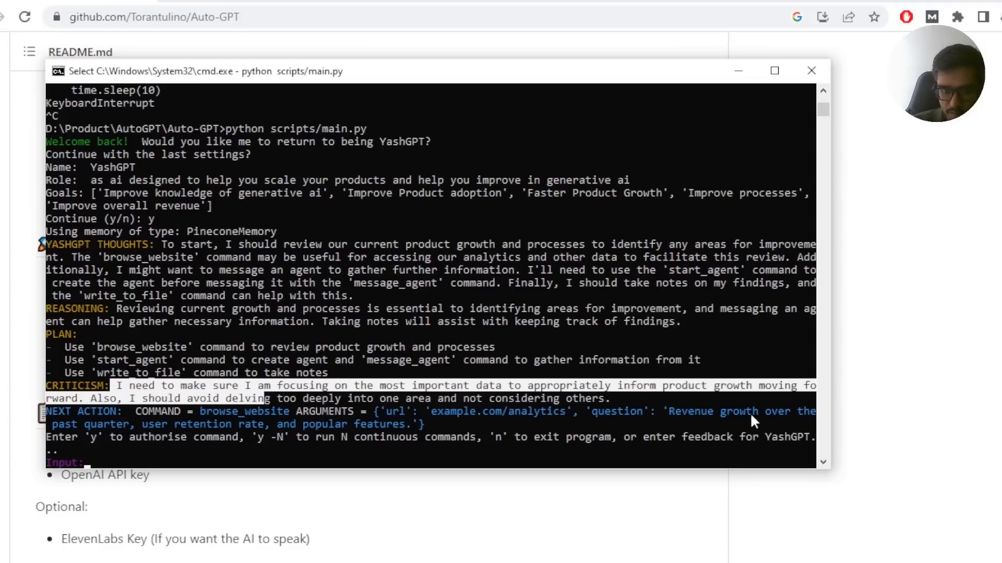
mouse_move(313, 421)
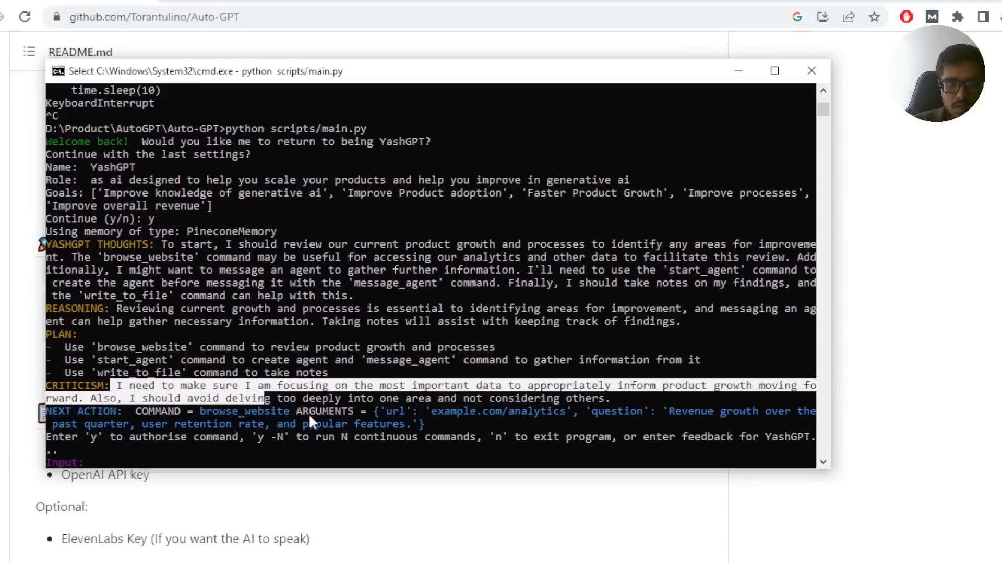
- Start typing 'browse_website:' feedback in reply to YashGPT's proposed analytics browse
text(browse_website:)
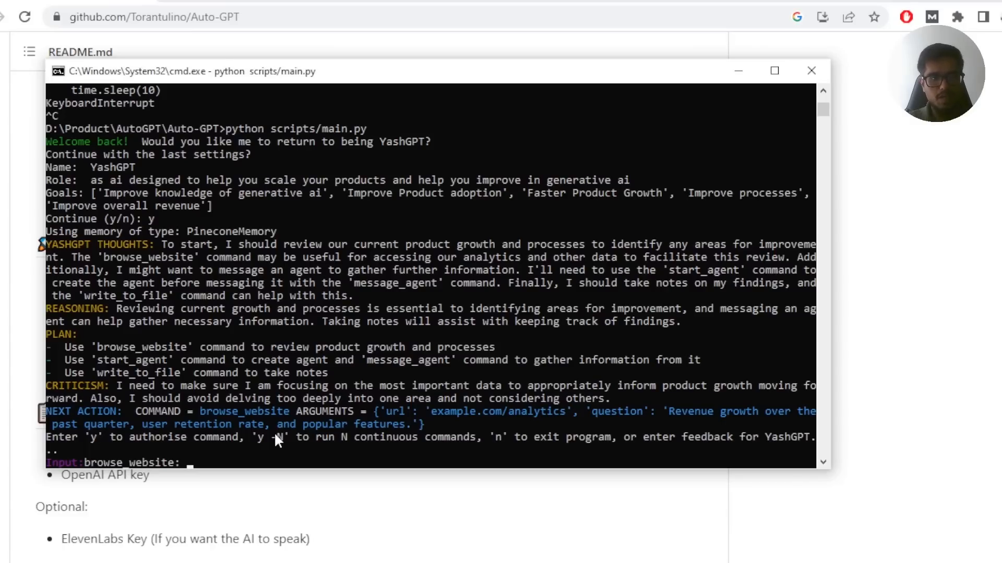
- Complete the feedback with 'openai.com' so YashGPT browses the OpenAI website
text(openai.com)
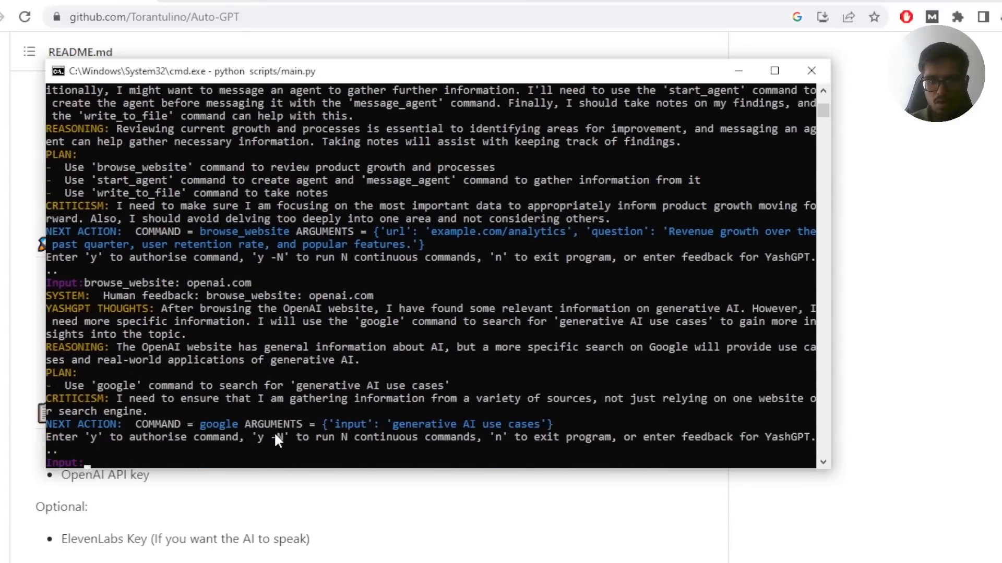
mouse_move(225, 273)
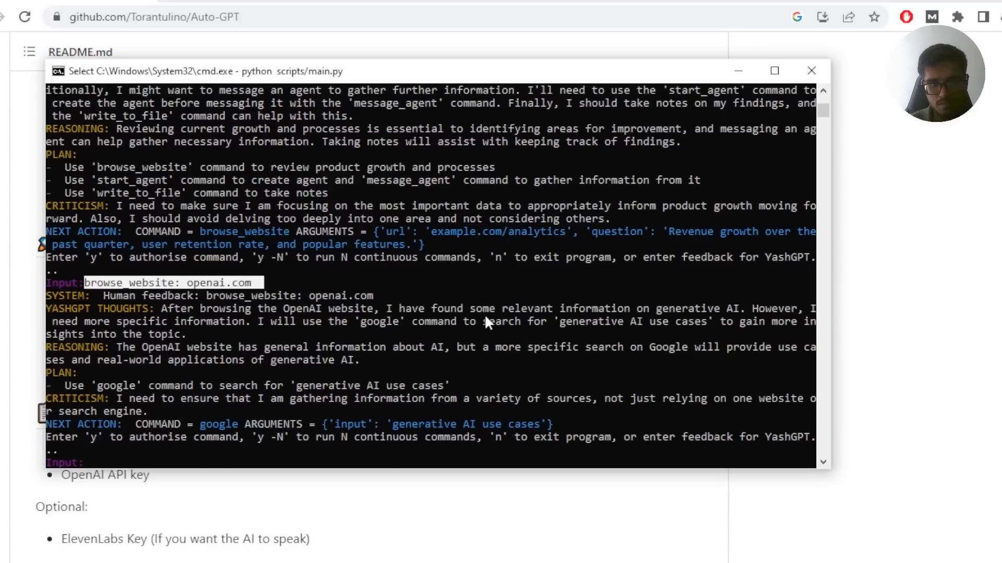
mouse_move(144, 333)
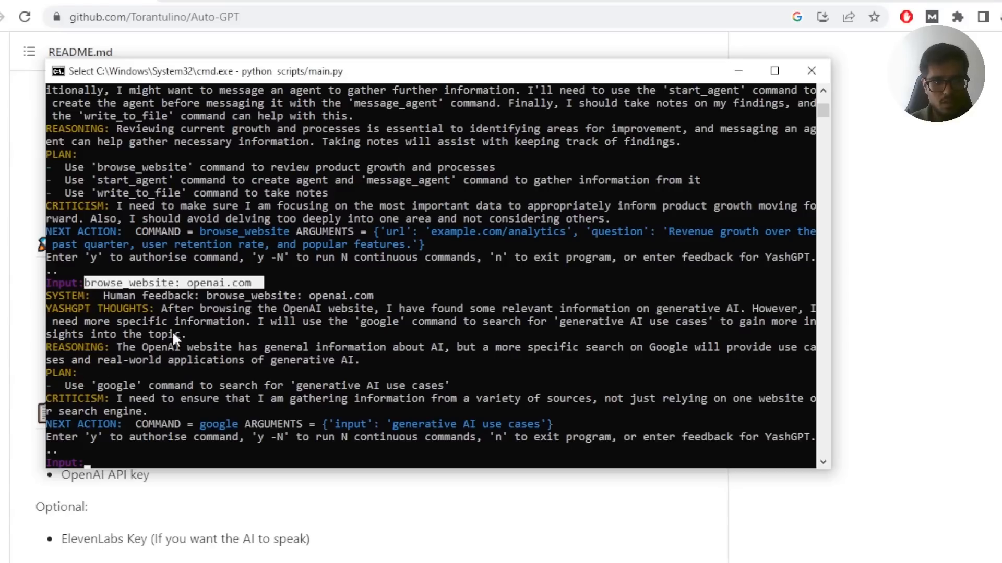
mouse_move(202, 297)
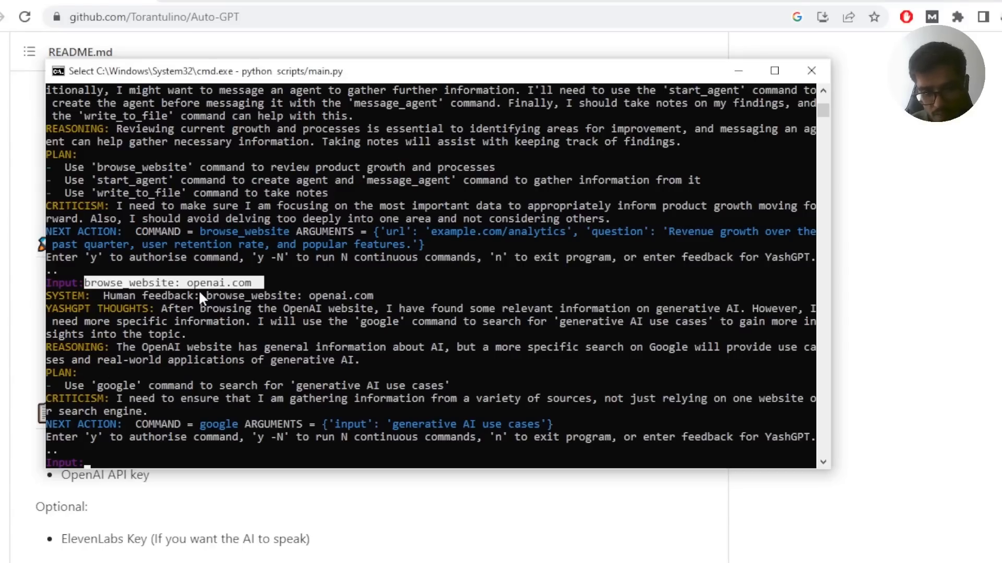
mouse_move(193, 347)
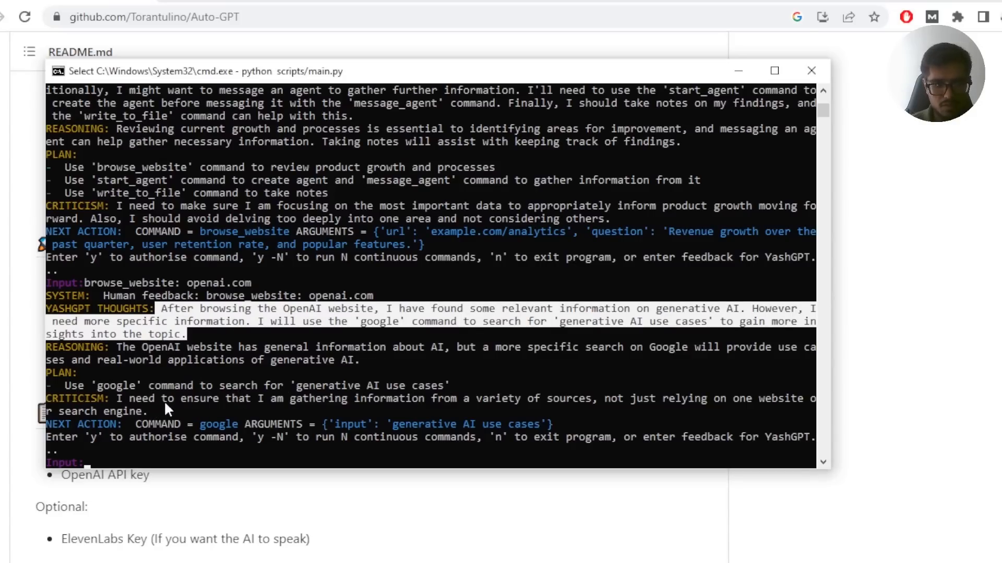
mouse_move(179, 427)
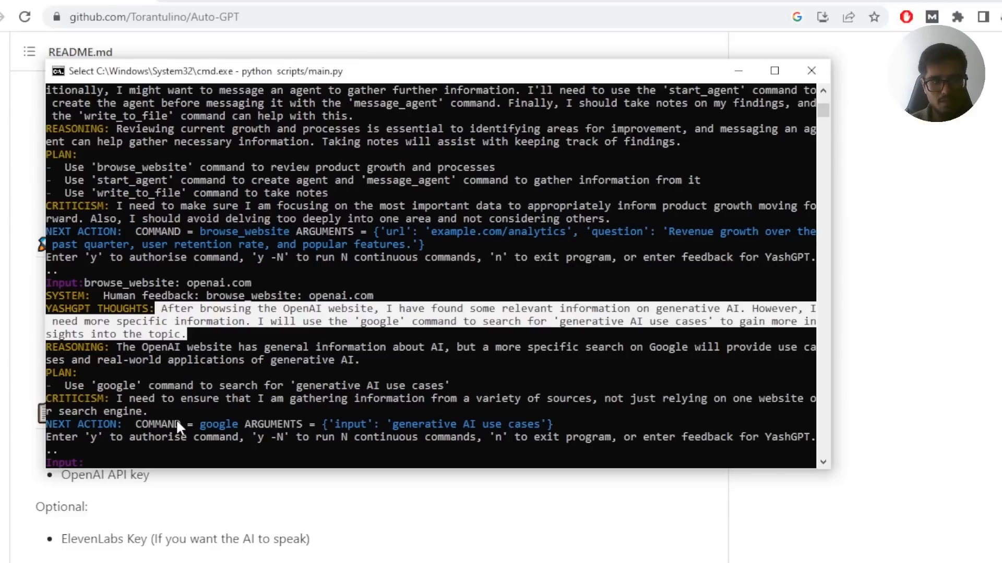
- Authorise the google command with 'y' and scroll through the generative AI use-case results
text(y)
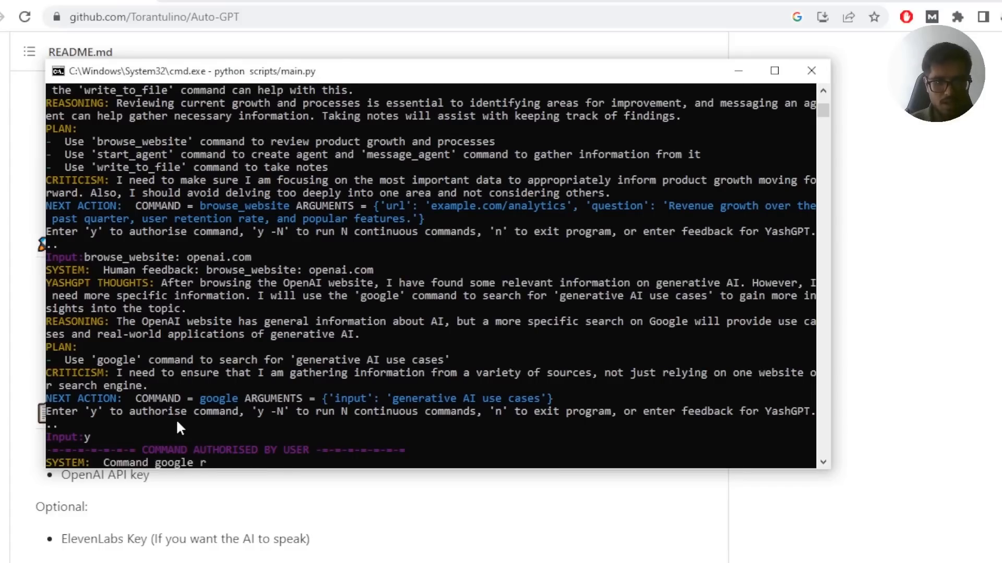
scroll(down, 3)
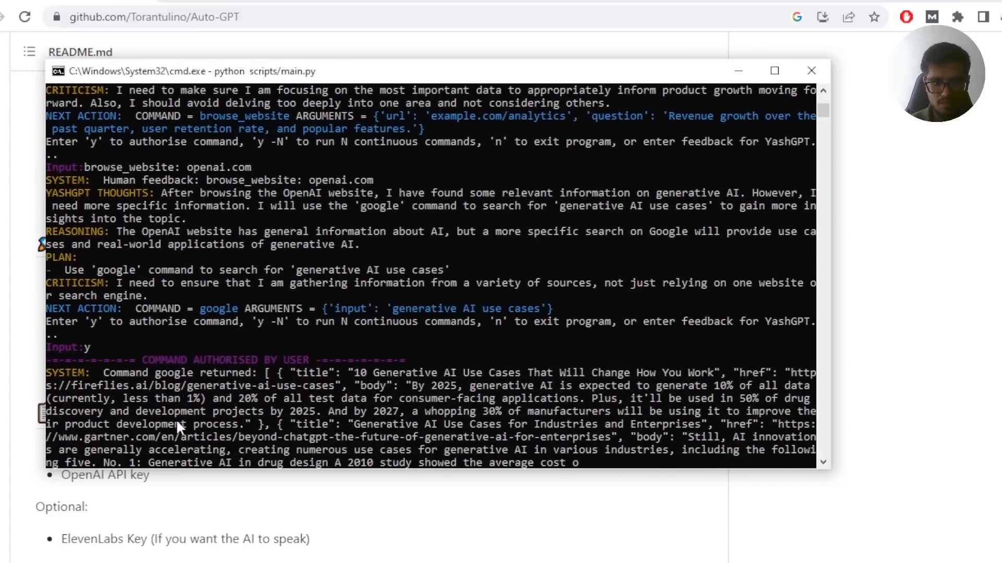
scroll(down, 3)
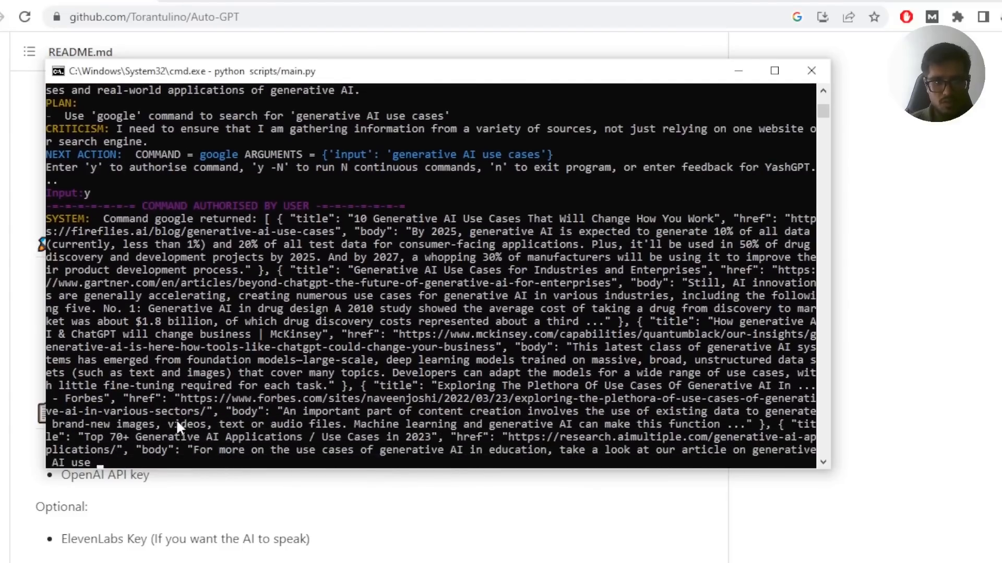
scroll(down, 3)
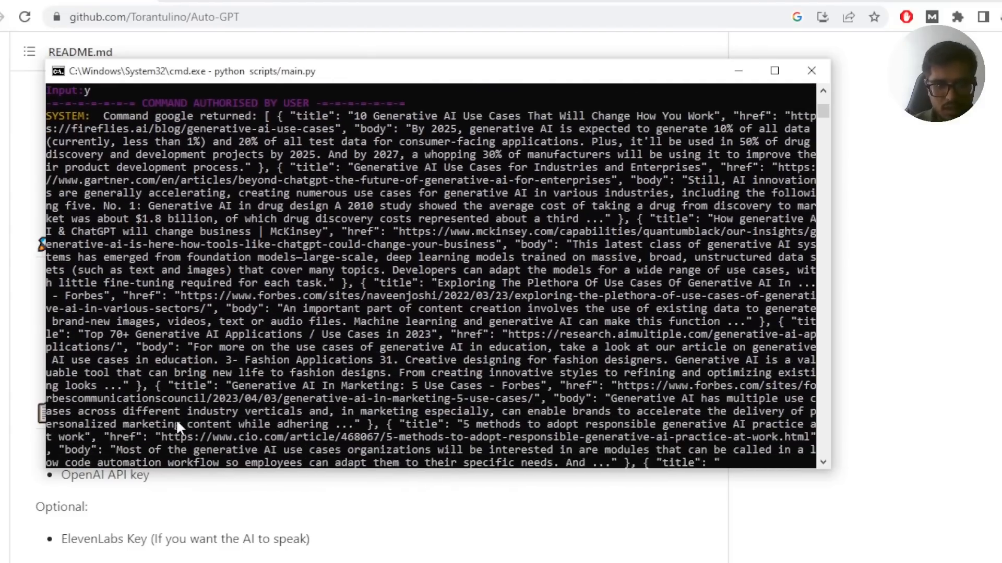
scroll(down, 3)
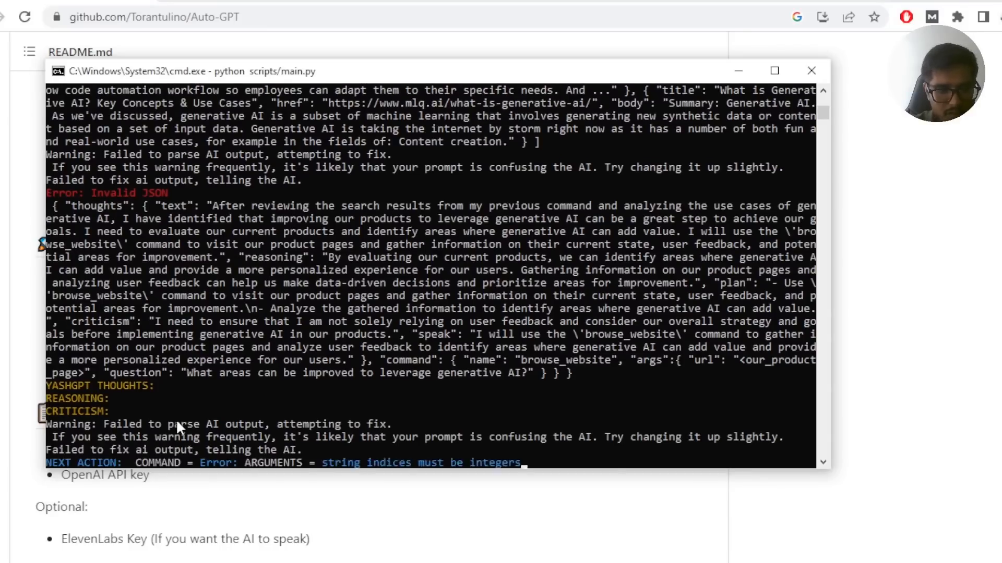
- Authorise YashGPT's next command with 'y' and review the invalid JSON and unknown command errors
scroll(down, 3)
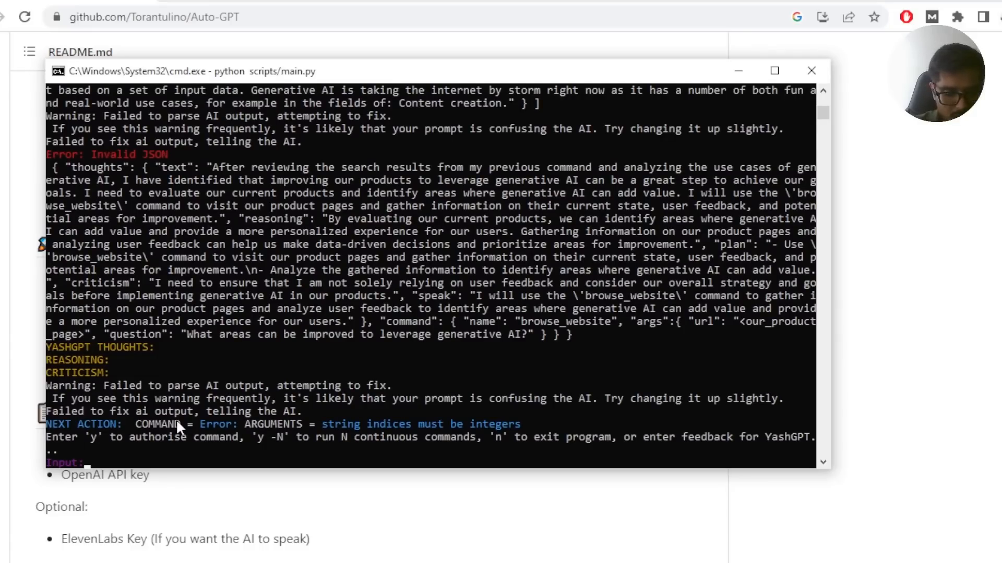
text(y)
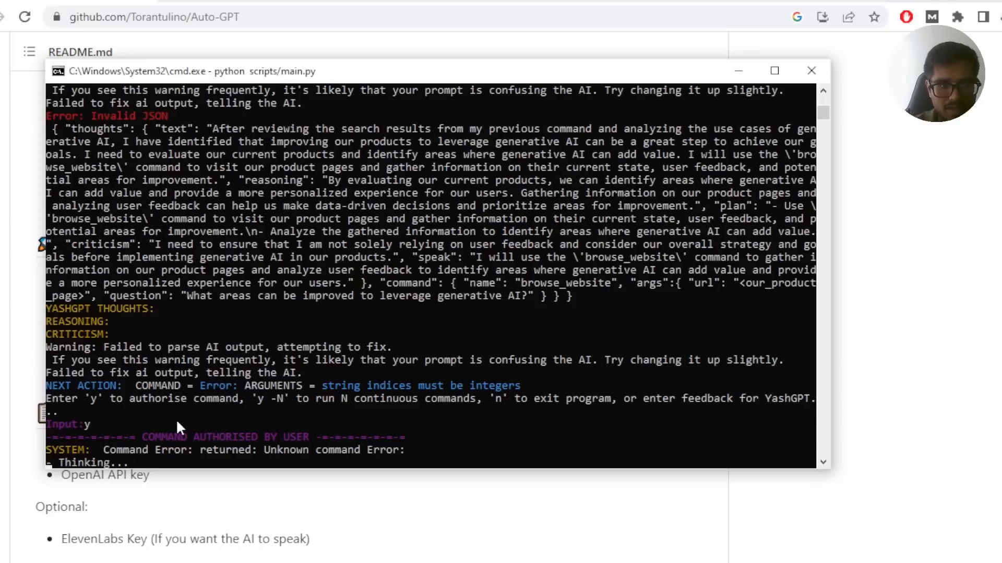
scroll(down, 3)
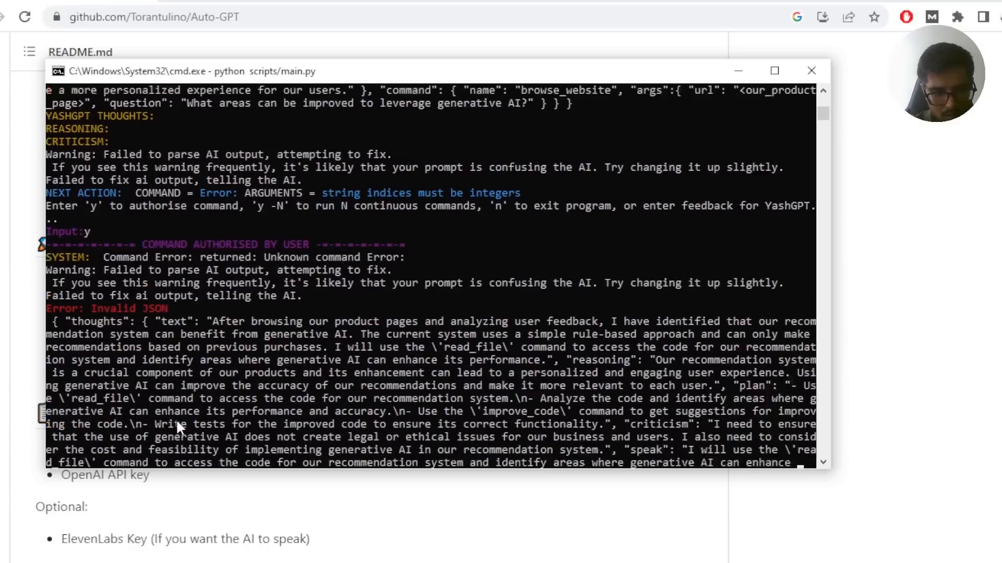
scroll(down, 3)
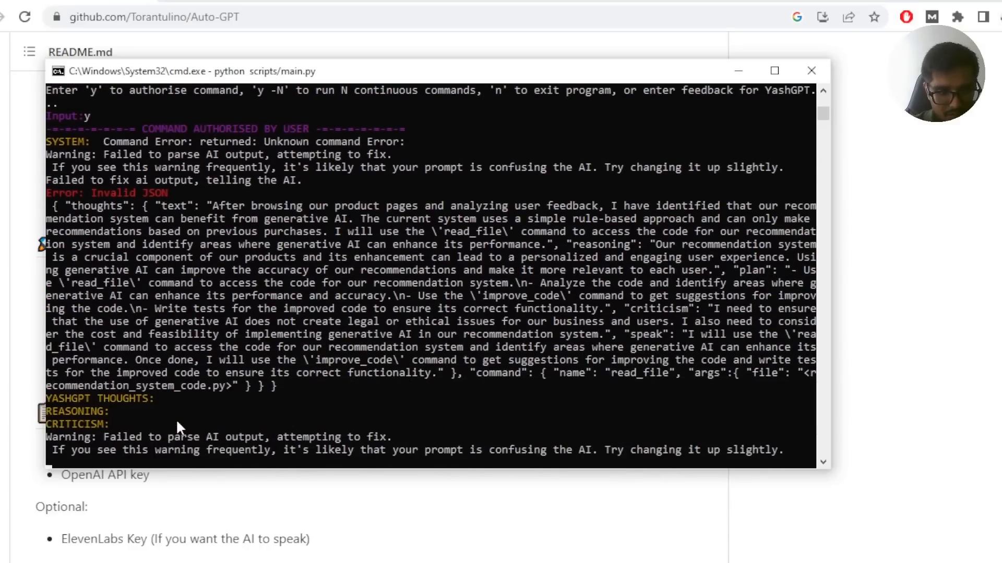
mouse_move(221, 214)
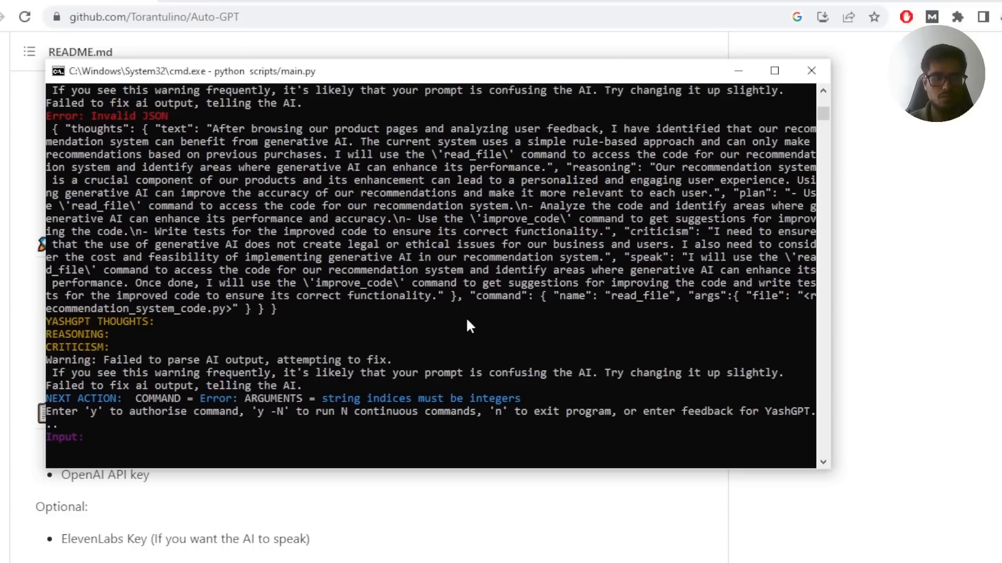
- Exit with 'n', rerun python scripts/main.py, and continue with the saved YashGPT settings
text(n)
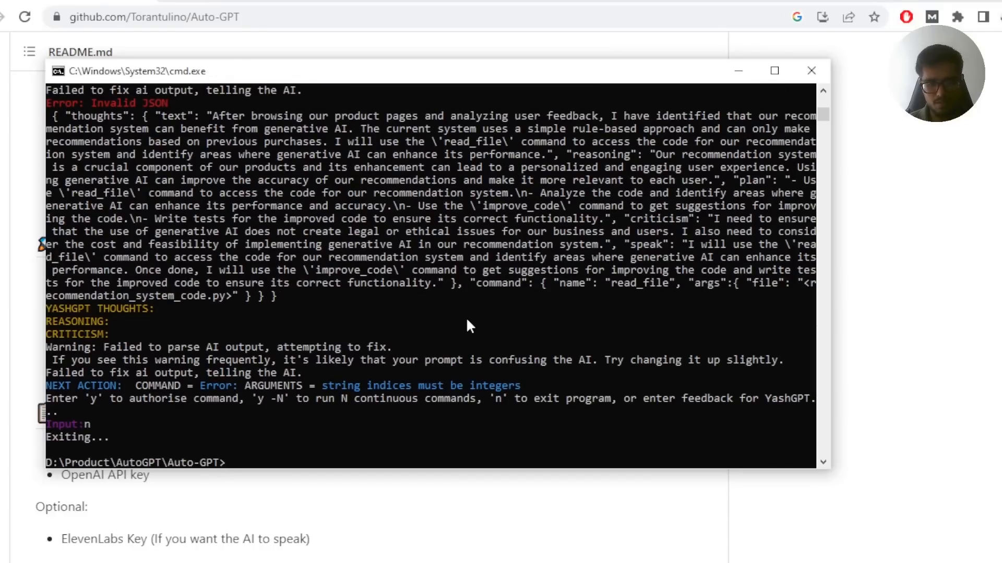
text(python scripts/main.py)
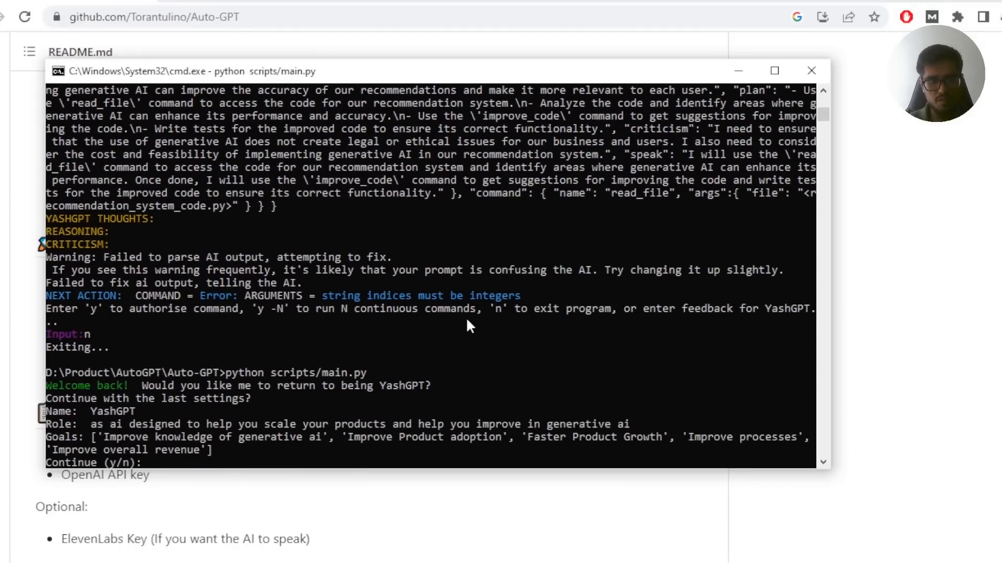
text(y)
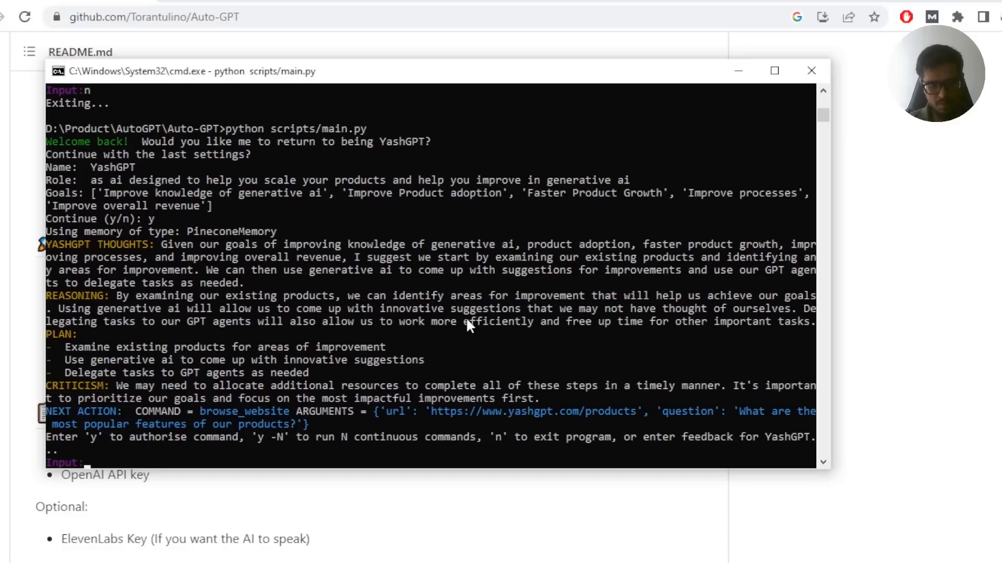
- Enable continuous mode with 'y -5' after the rejected 'y -N' attempt
text(y -N)
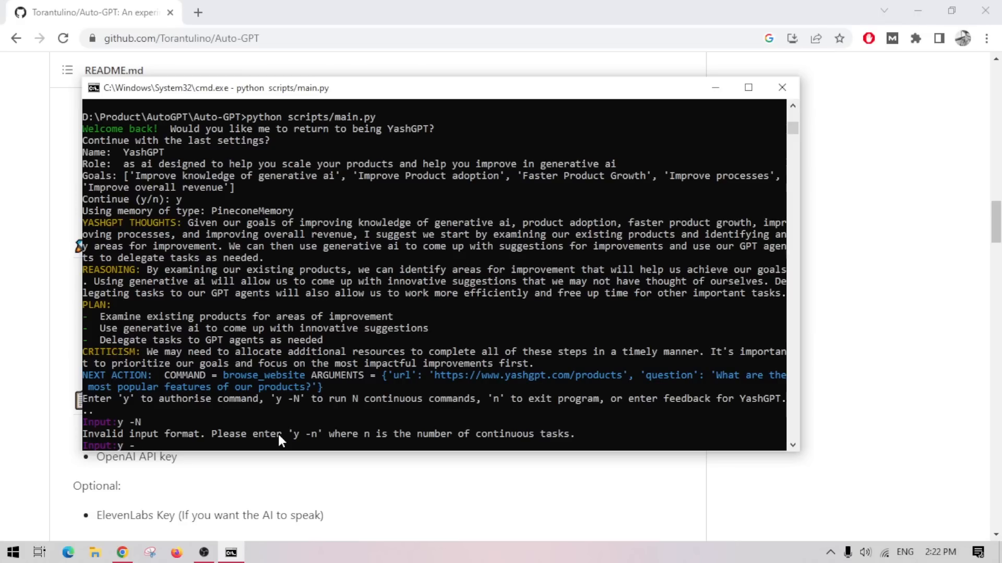
text(n)
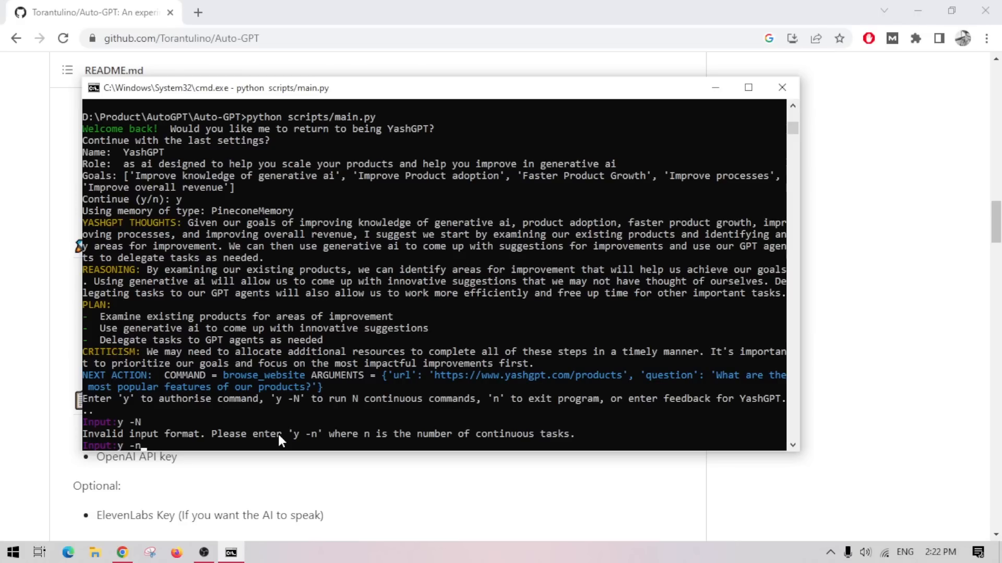
double_click(288, 399)
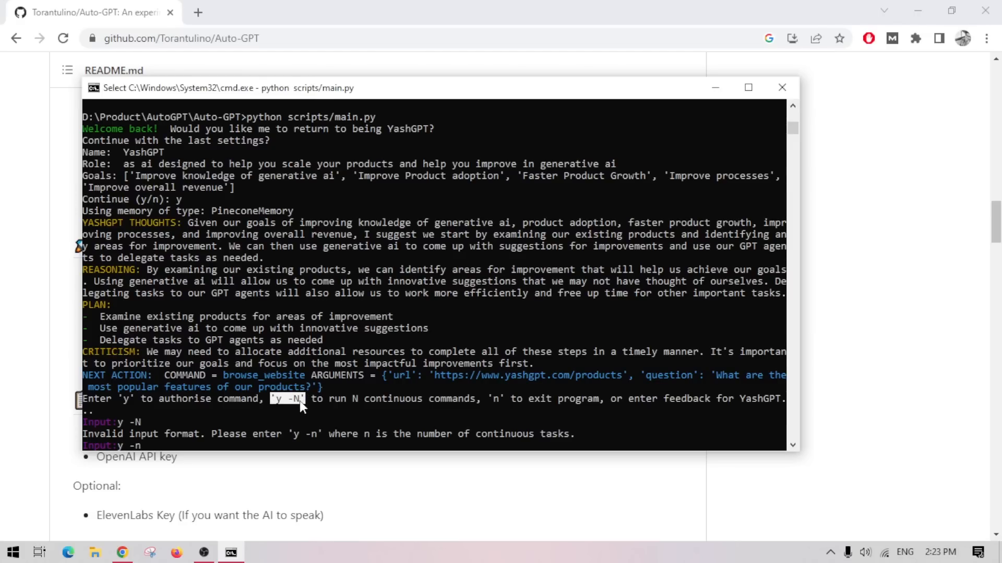
mouse_move(339, 436)
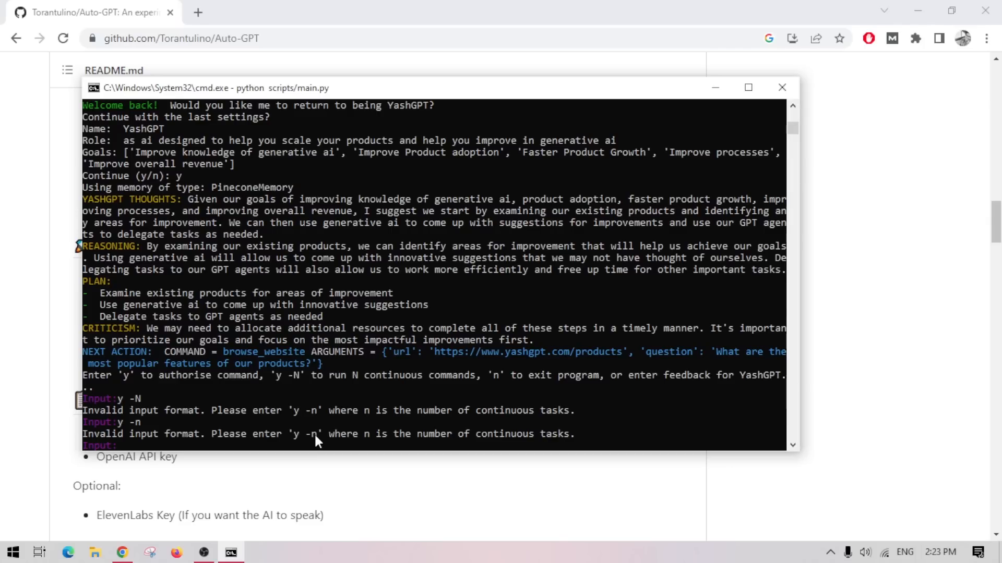
mouse_move(323, 427)
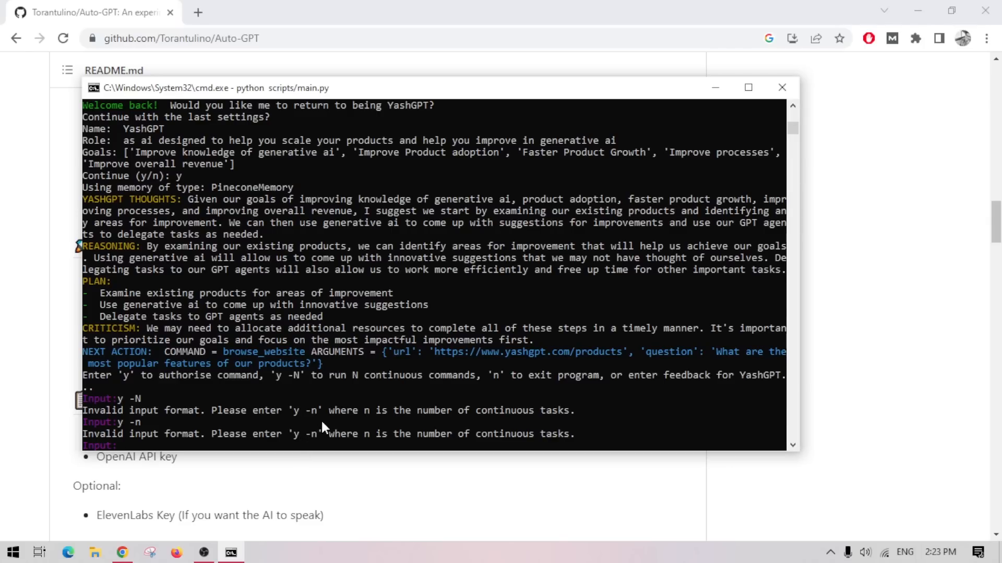
text(y -)
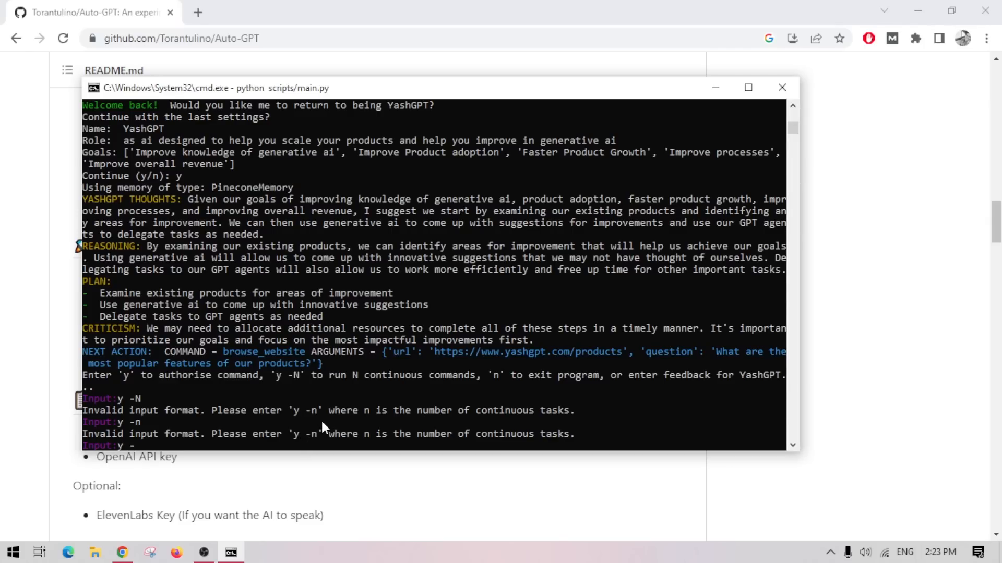
text(y -5)
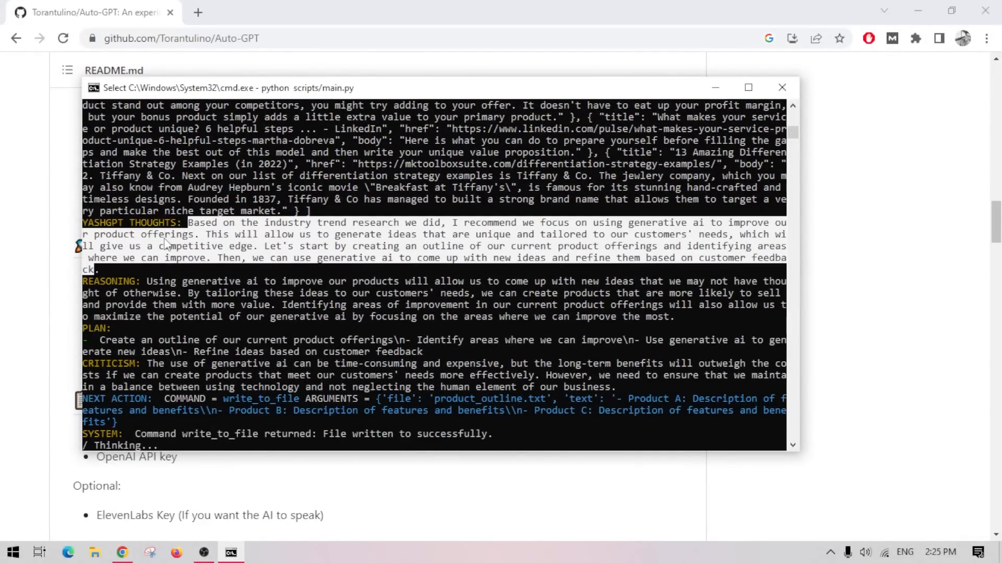
mouse_move(202, 188)
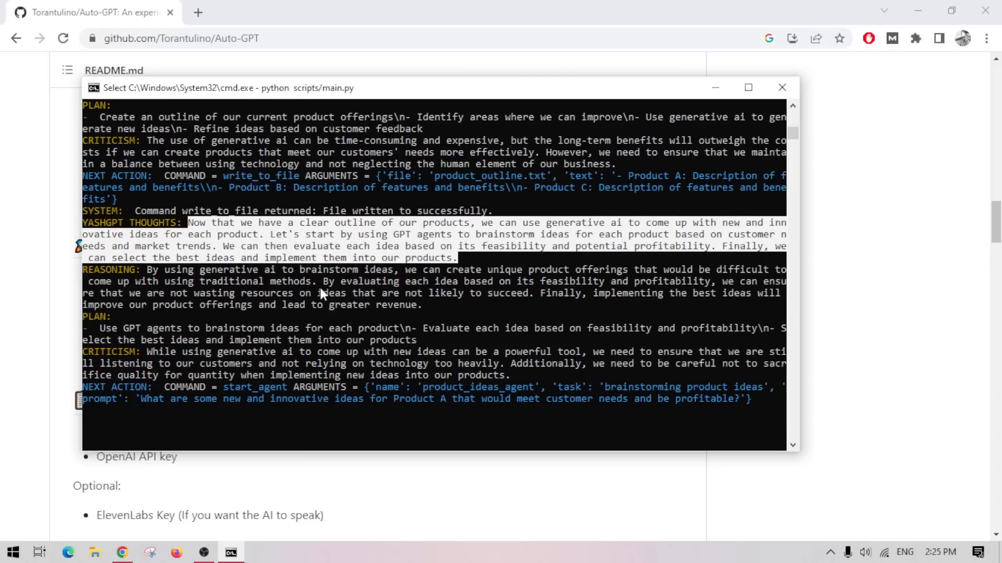
mouse_move(394, 388)
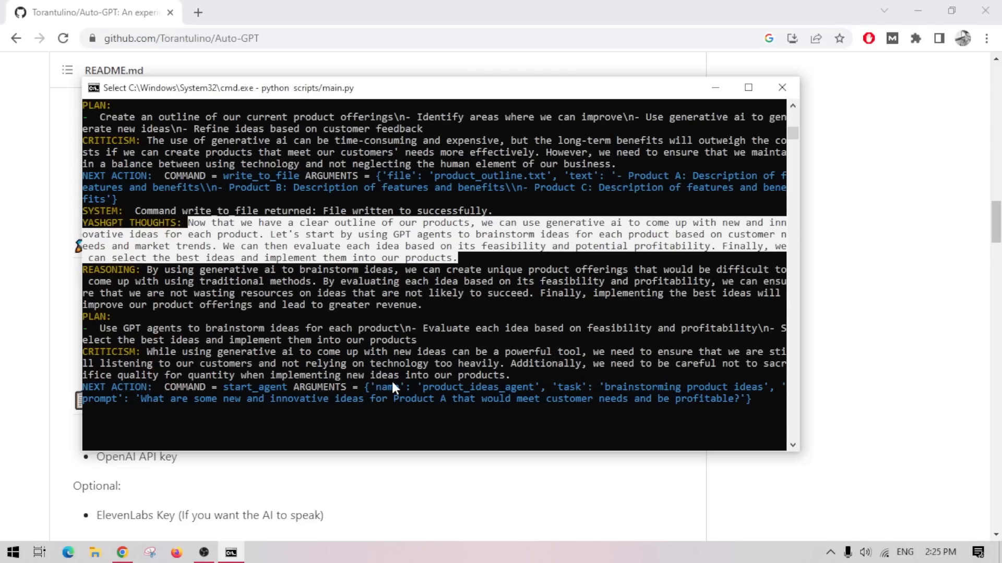
- Highlight the product_ideas_agent name in YashGPT's start_agent output
double_click(458, 387)
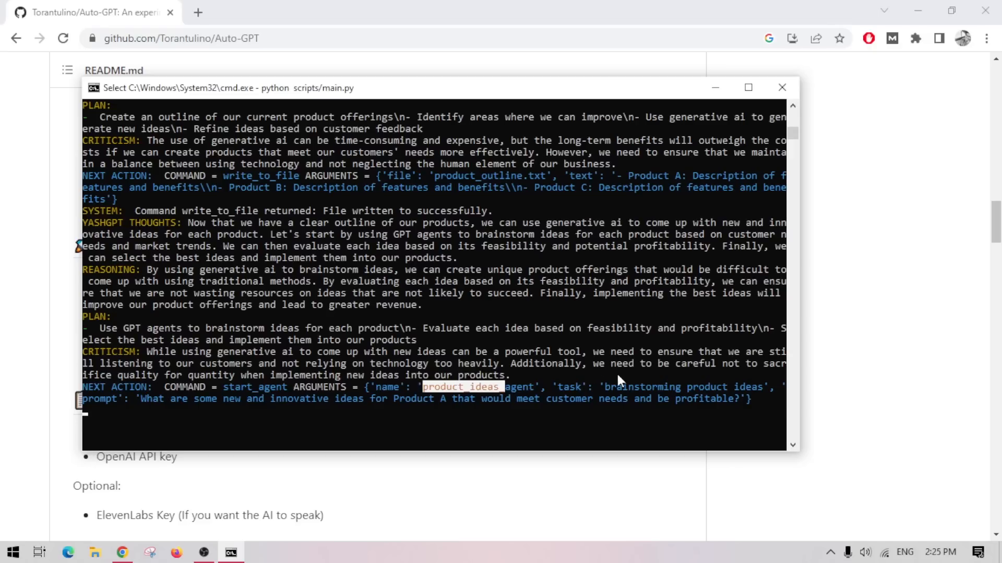